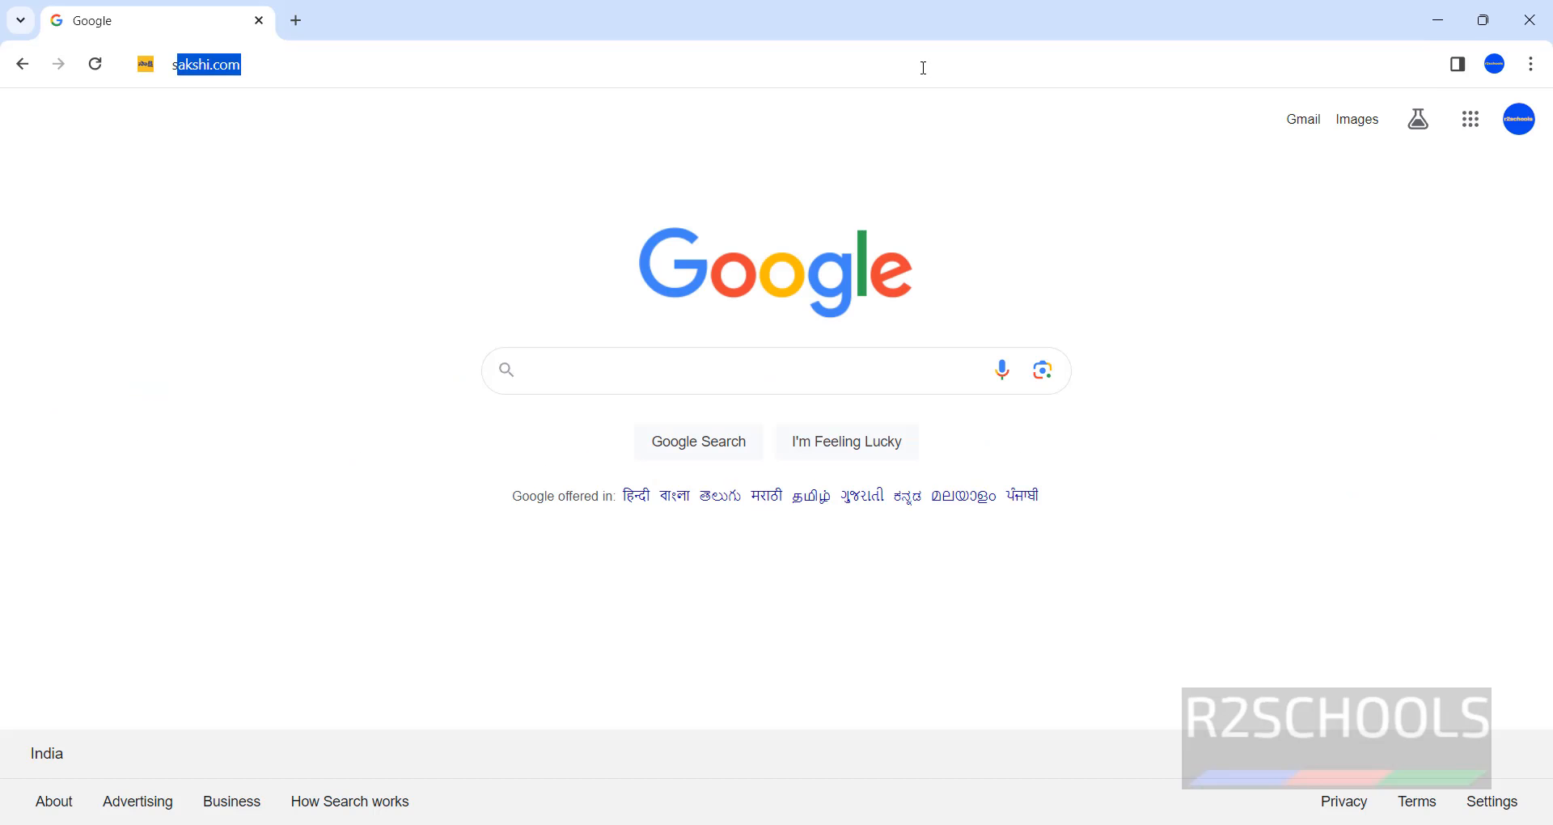
Step: Search for sqlmap, reach sqlmap.org and start the 'Download .zip file' download
{"action": "type", "text": "sqlmap.org"}
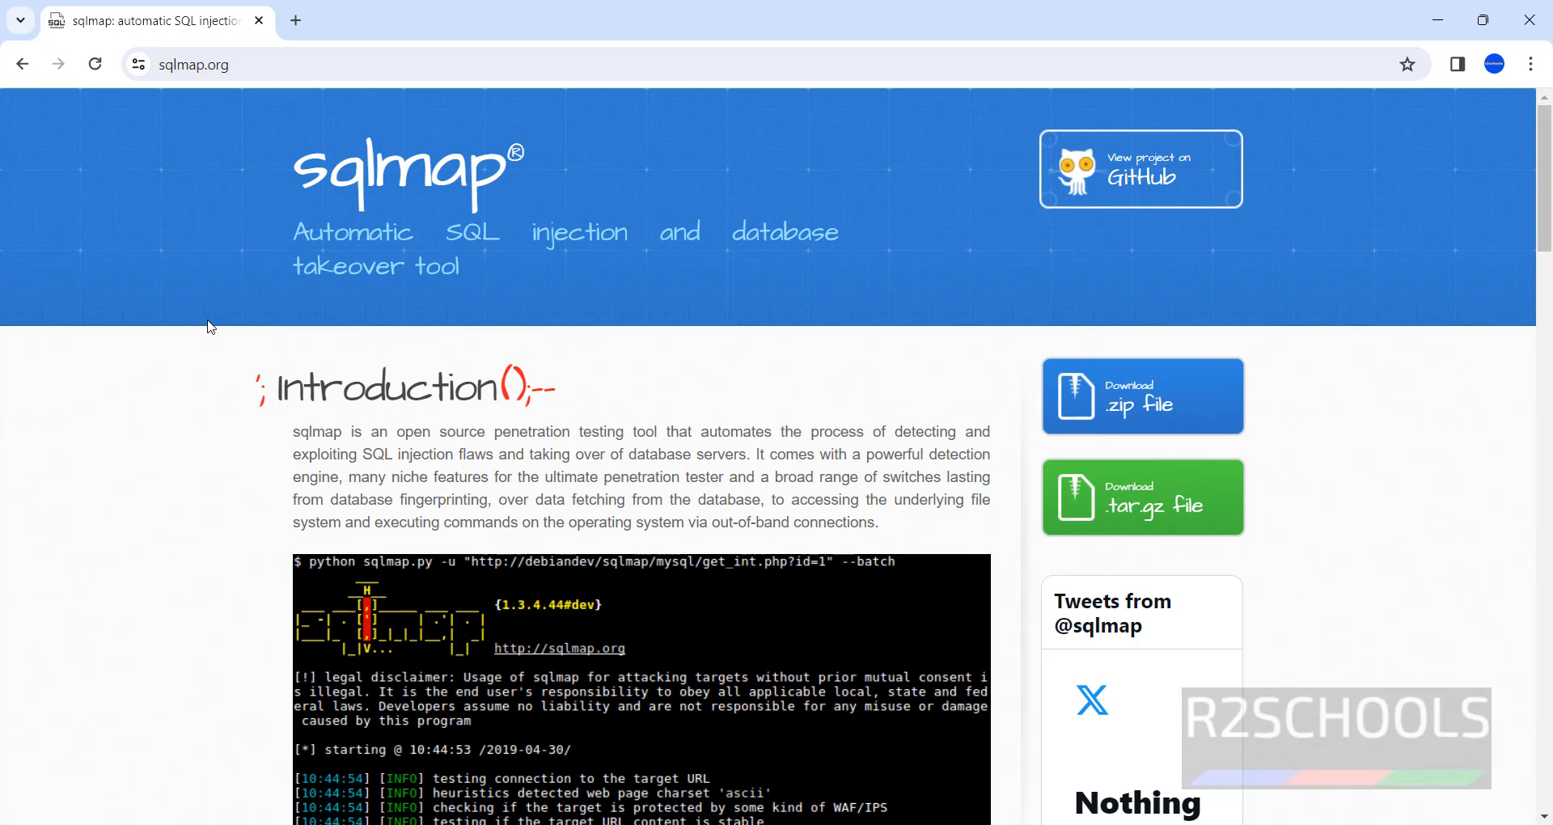
{"action": "mouse_move", "coordinate": [1128, 404]}
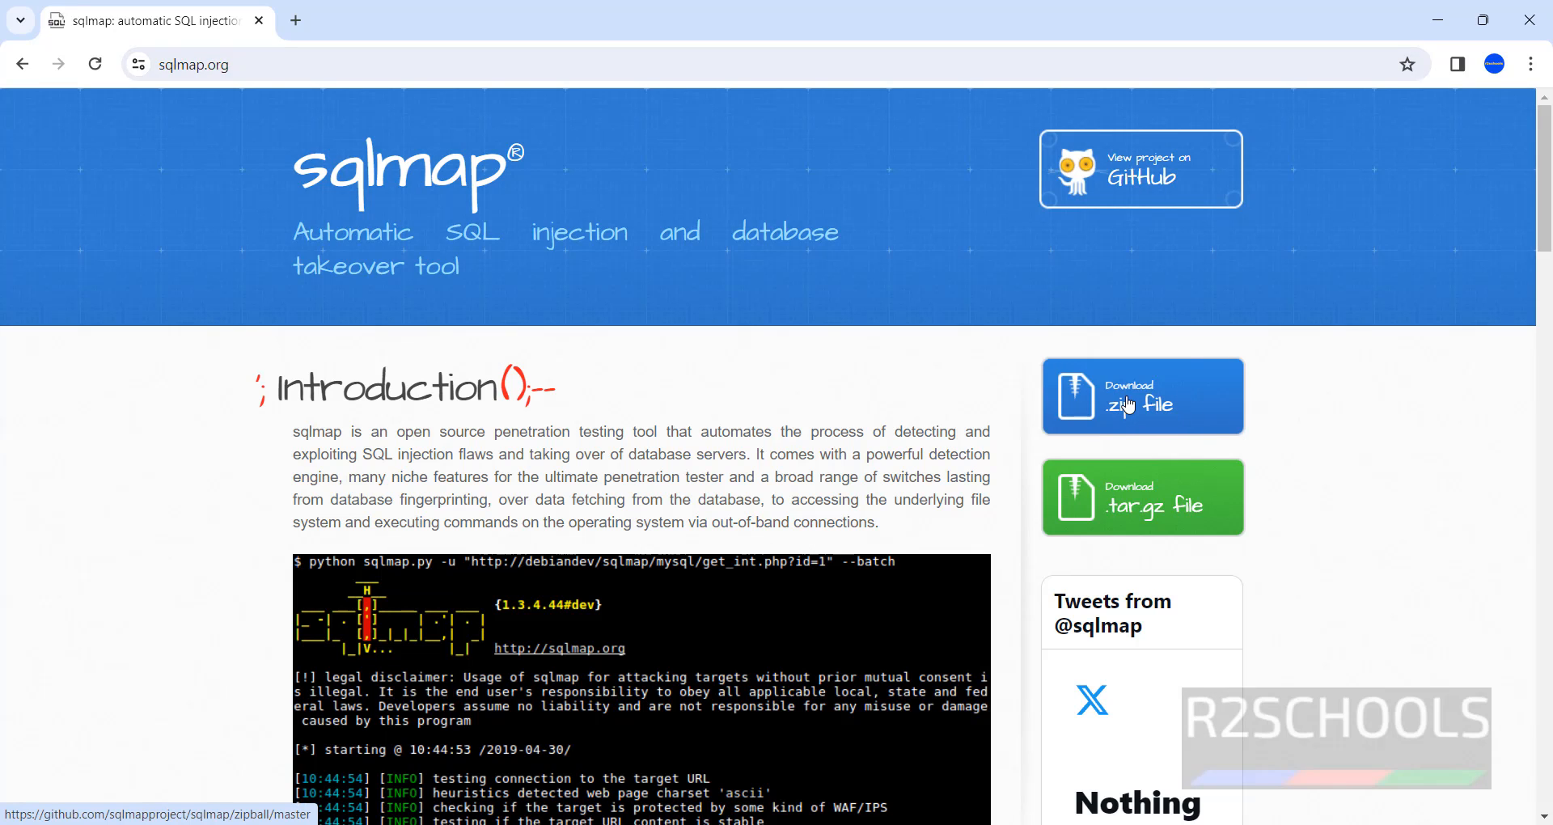
{"action": "scroll", "scroll_direction": "down", "scroll_amount": 3}
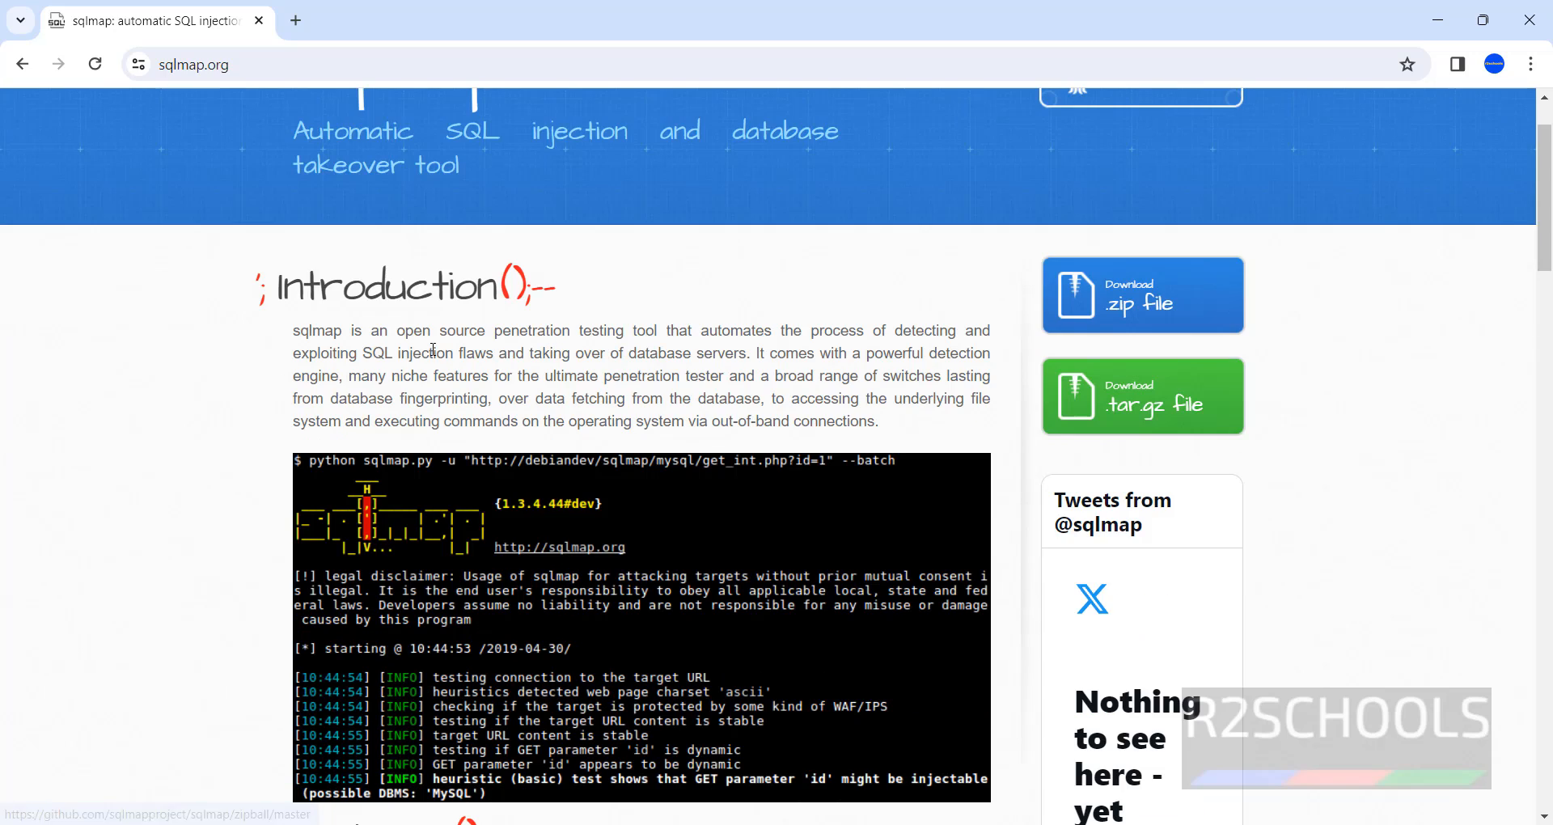
{"action": "left_click_drag", "start_coordinate": [293, 330], "coordinate": [741, 353]}
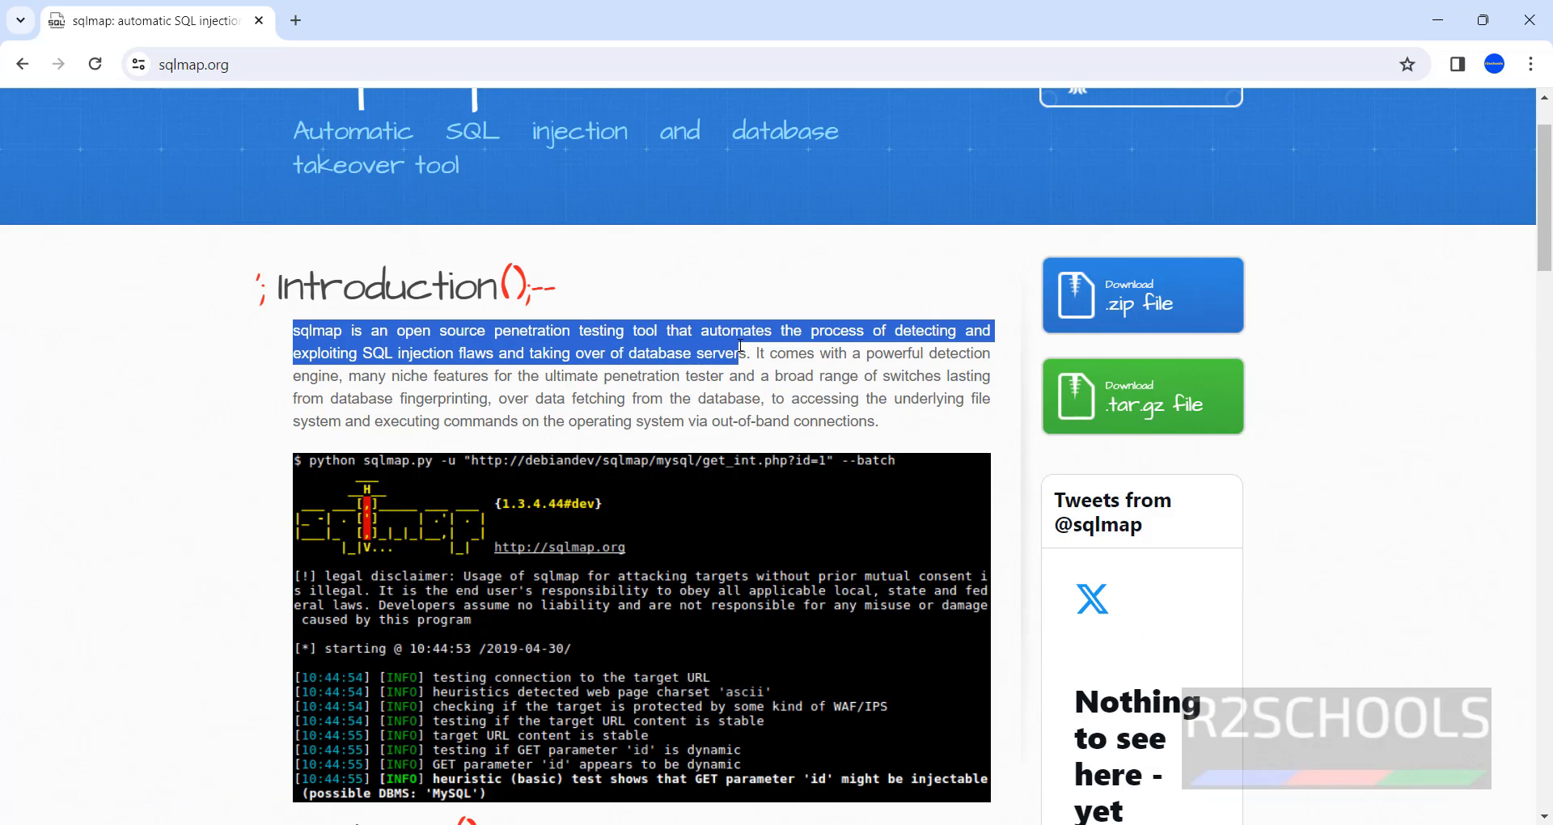
{"action": "left_click", "coordinate": [1141, 294]}
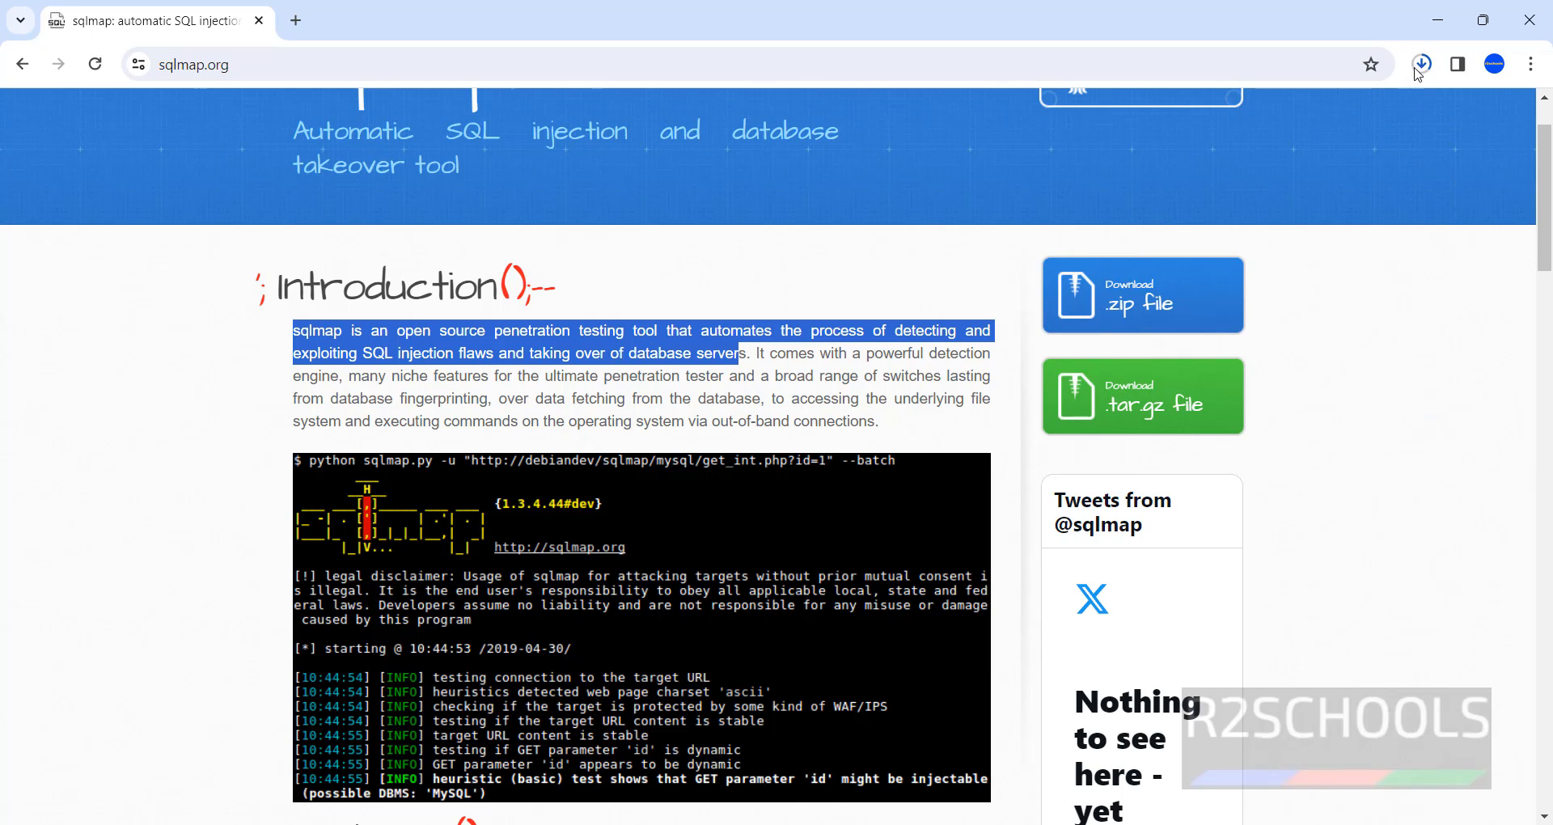
Step: Show Chrome's downloads list with the completed sqlmap 1.7.12 zip
{"action": "left_click", "coordinate": [1141, 294]}
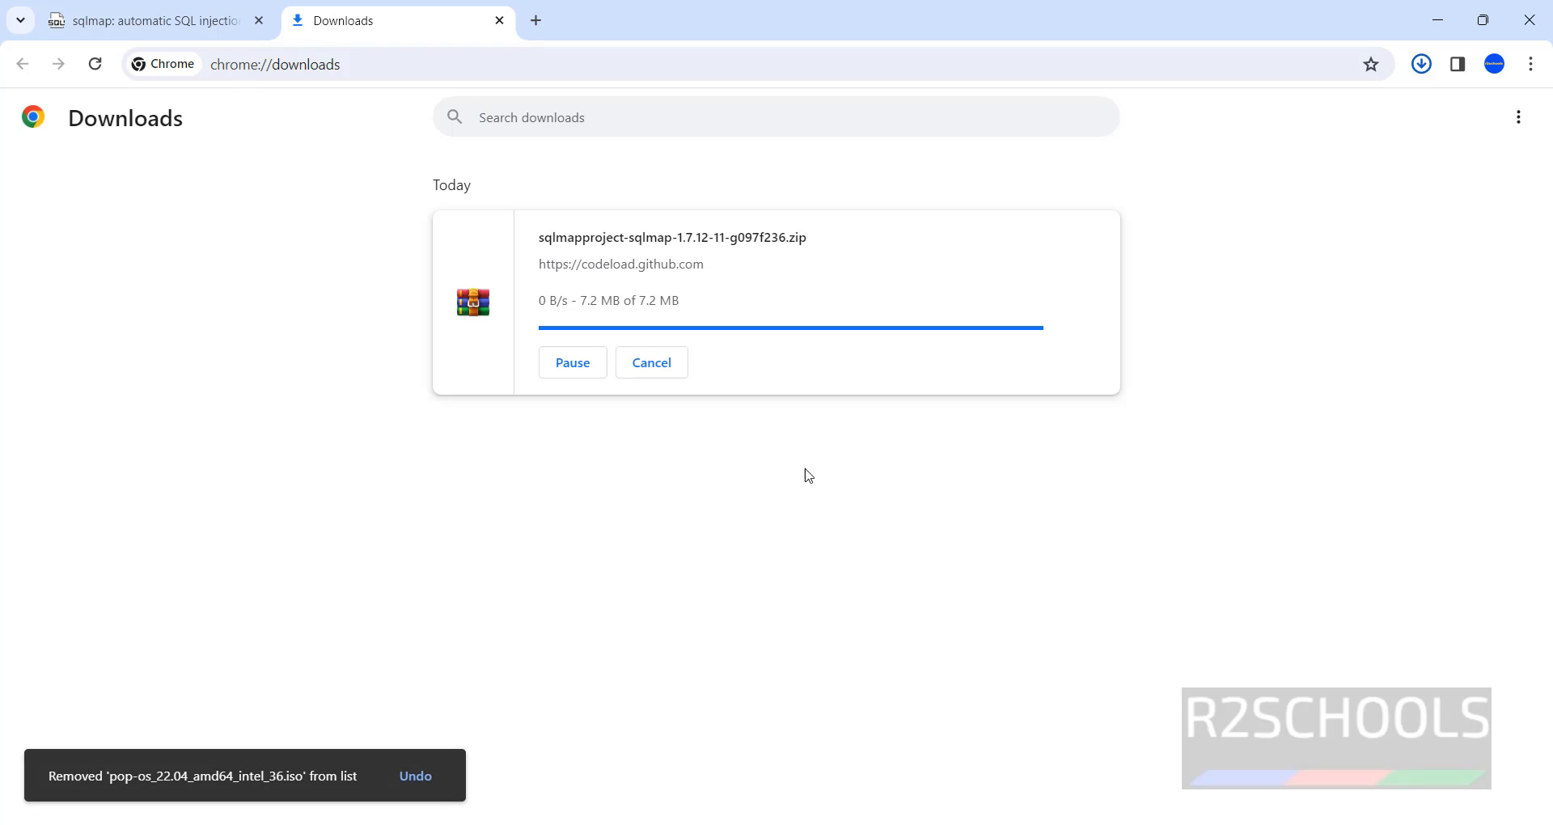
{"action": "mouse_move", "coordinate": [715, 293]}
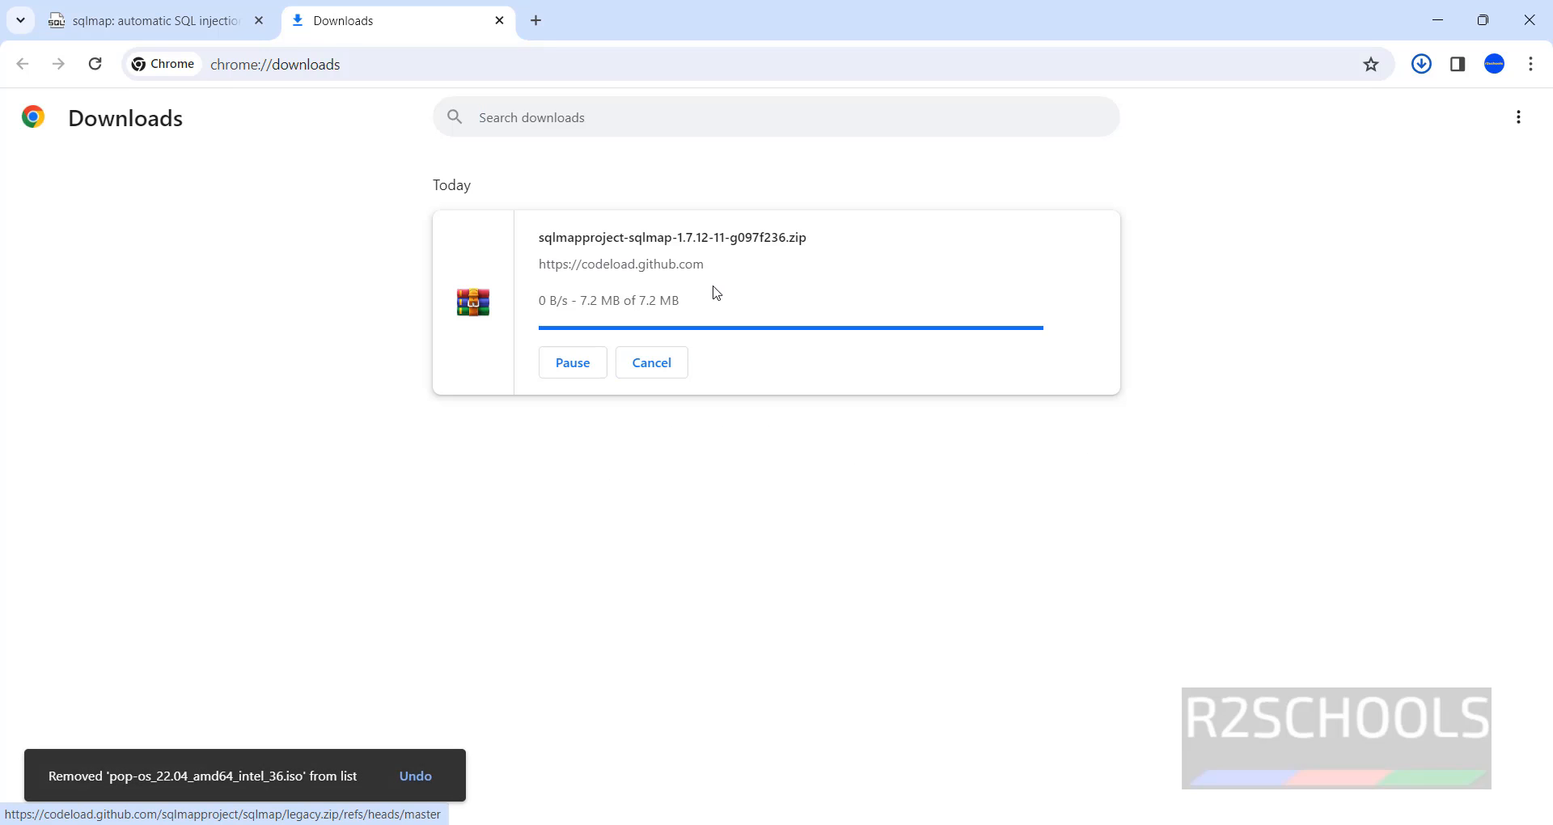
{"action": "mouse_move", "coordinate": [610, 497]}
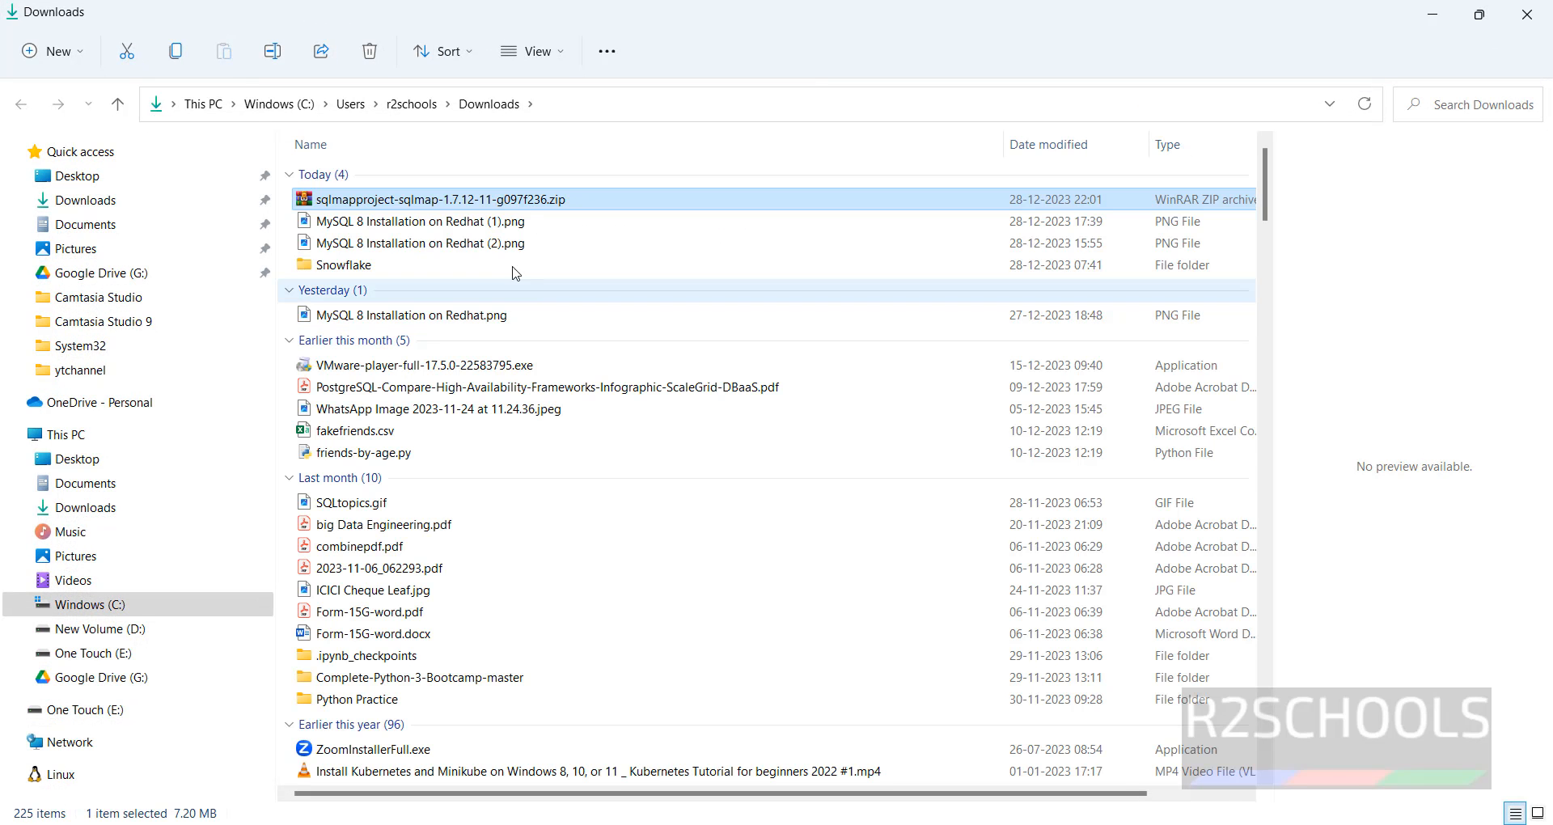
Step: Extract the sqlmap 1.7.12 zip via Extract All into a same-named Downloads folder and show it
{"action": "right_click", "coordinate": [457, 199]}
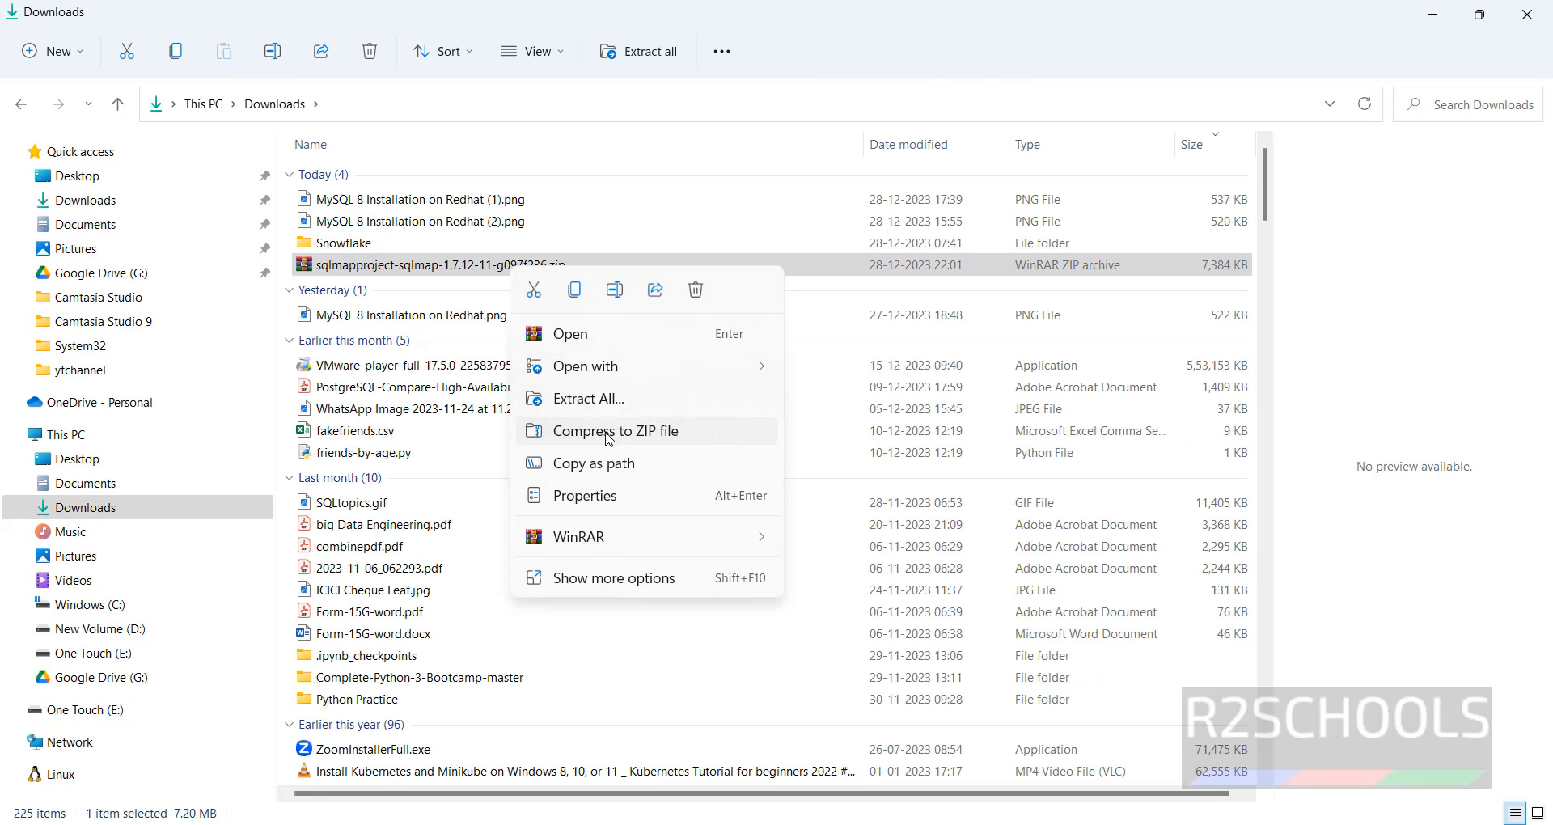
{"action": "left_click", "coordinate": [589, 398]}
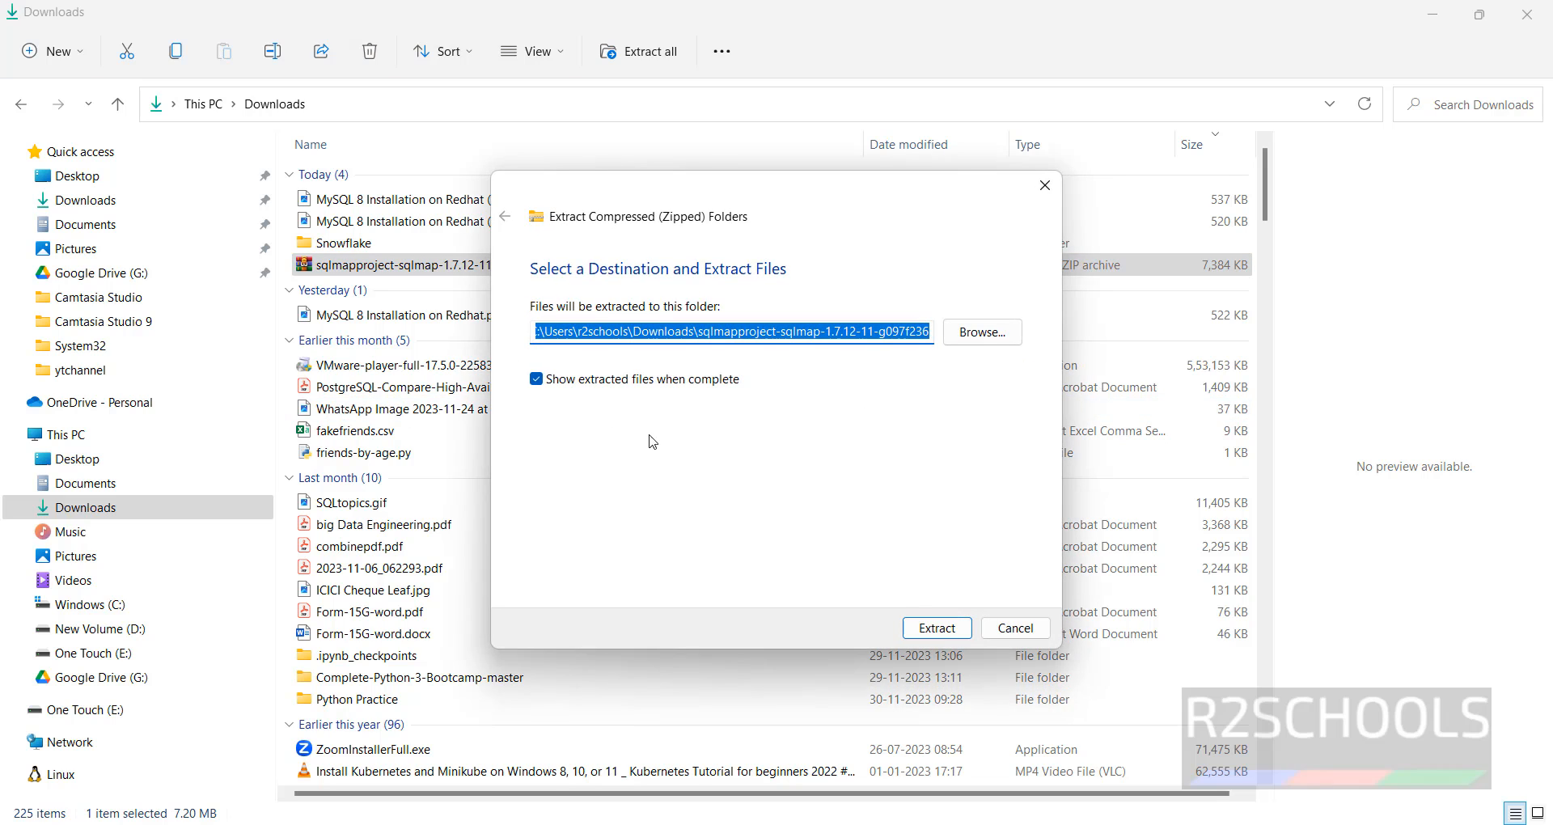
{"action": "left_click", "coordinate": [935, 628]}
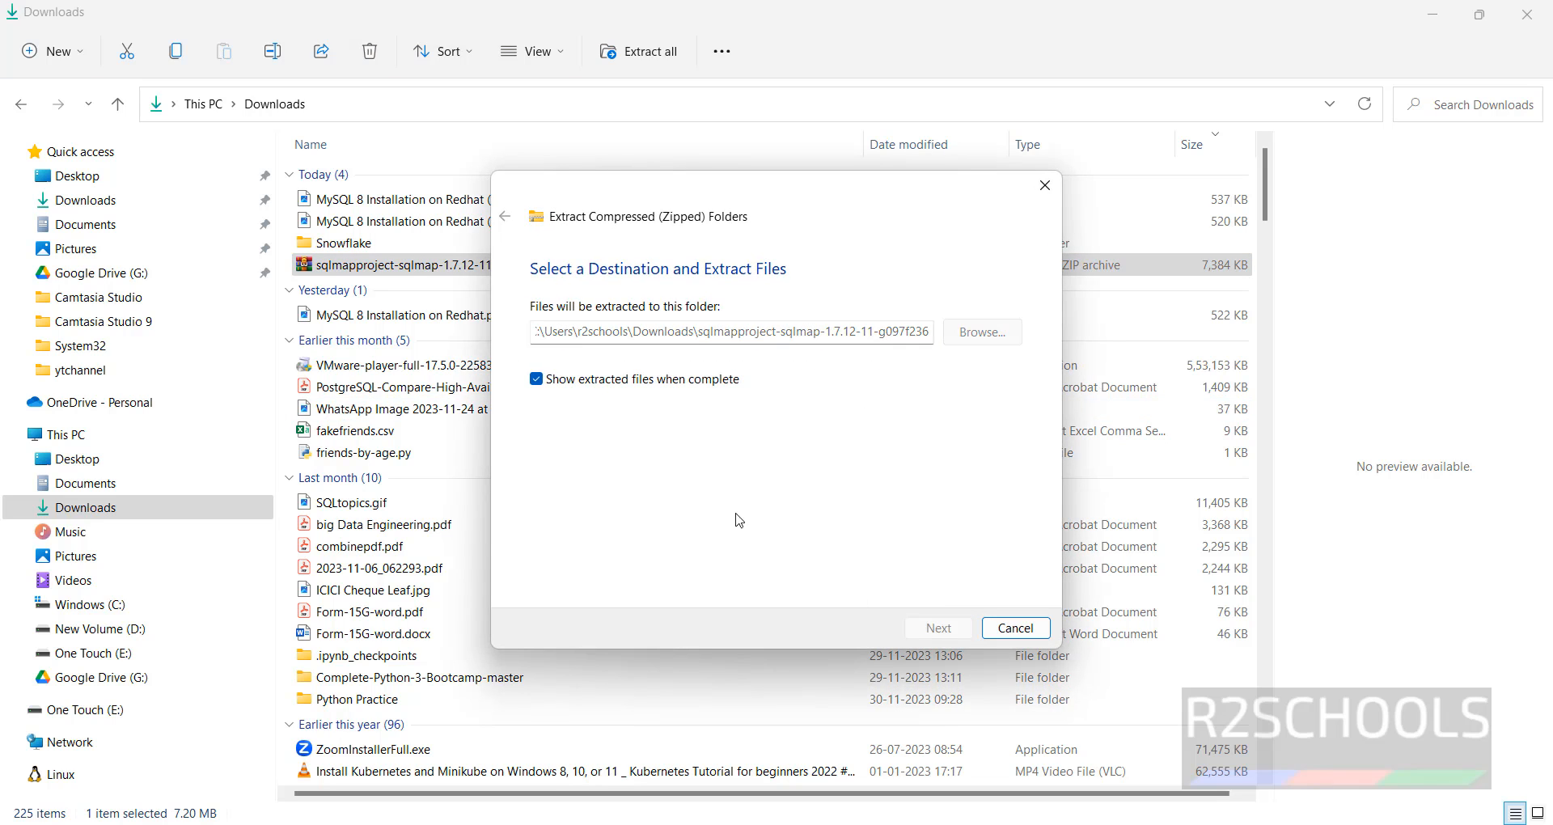
{"action": "left_click", "coordinate": [937, 628]}
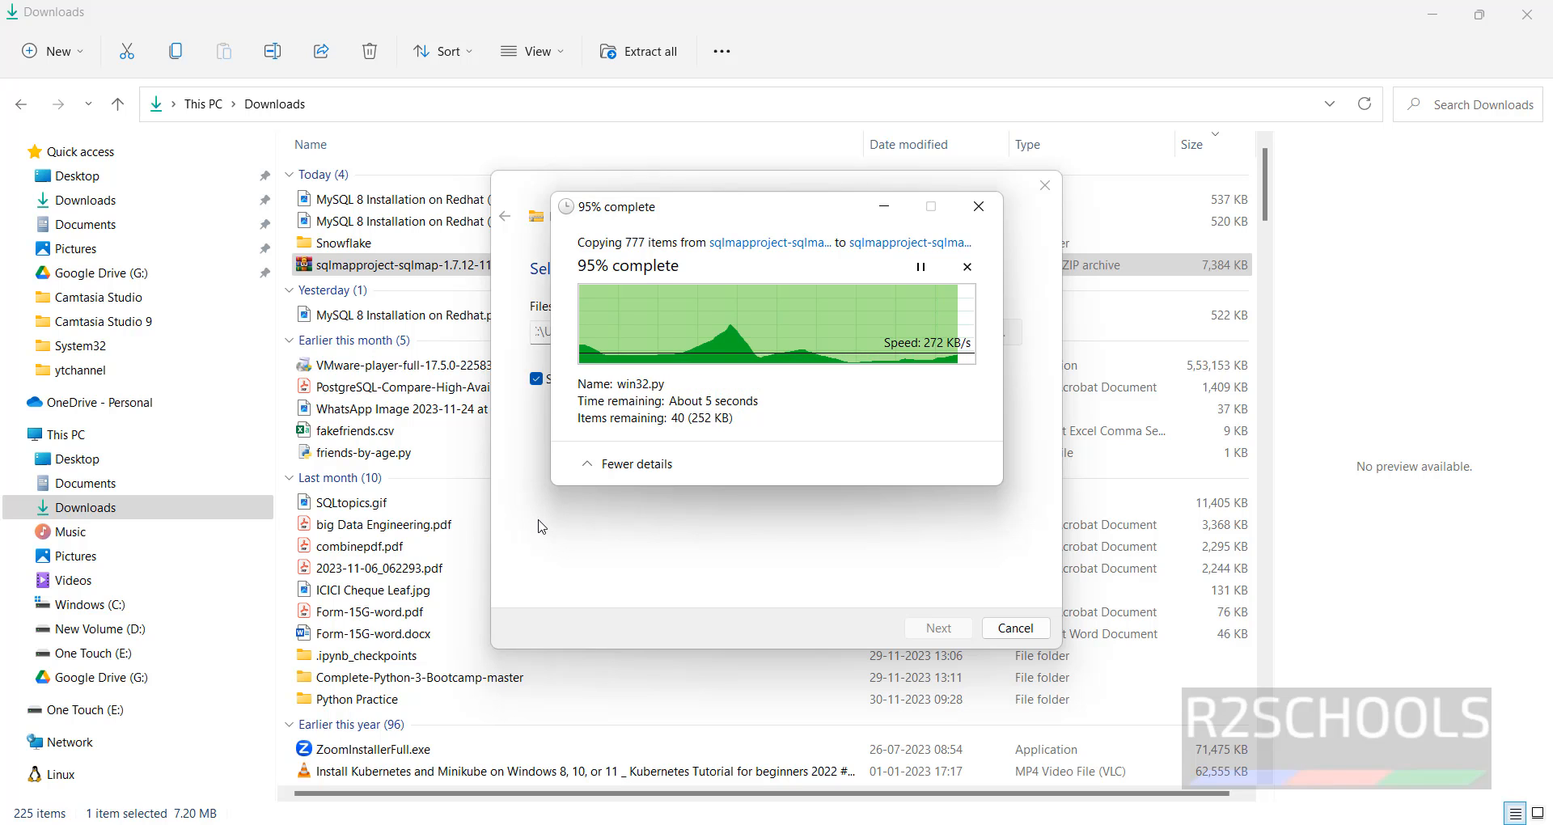
{"action": "left_click", "coordinate": [968, 267]}
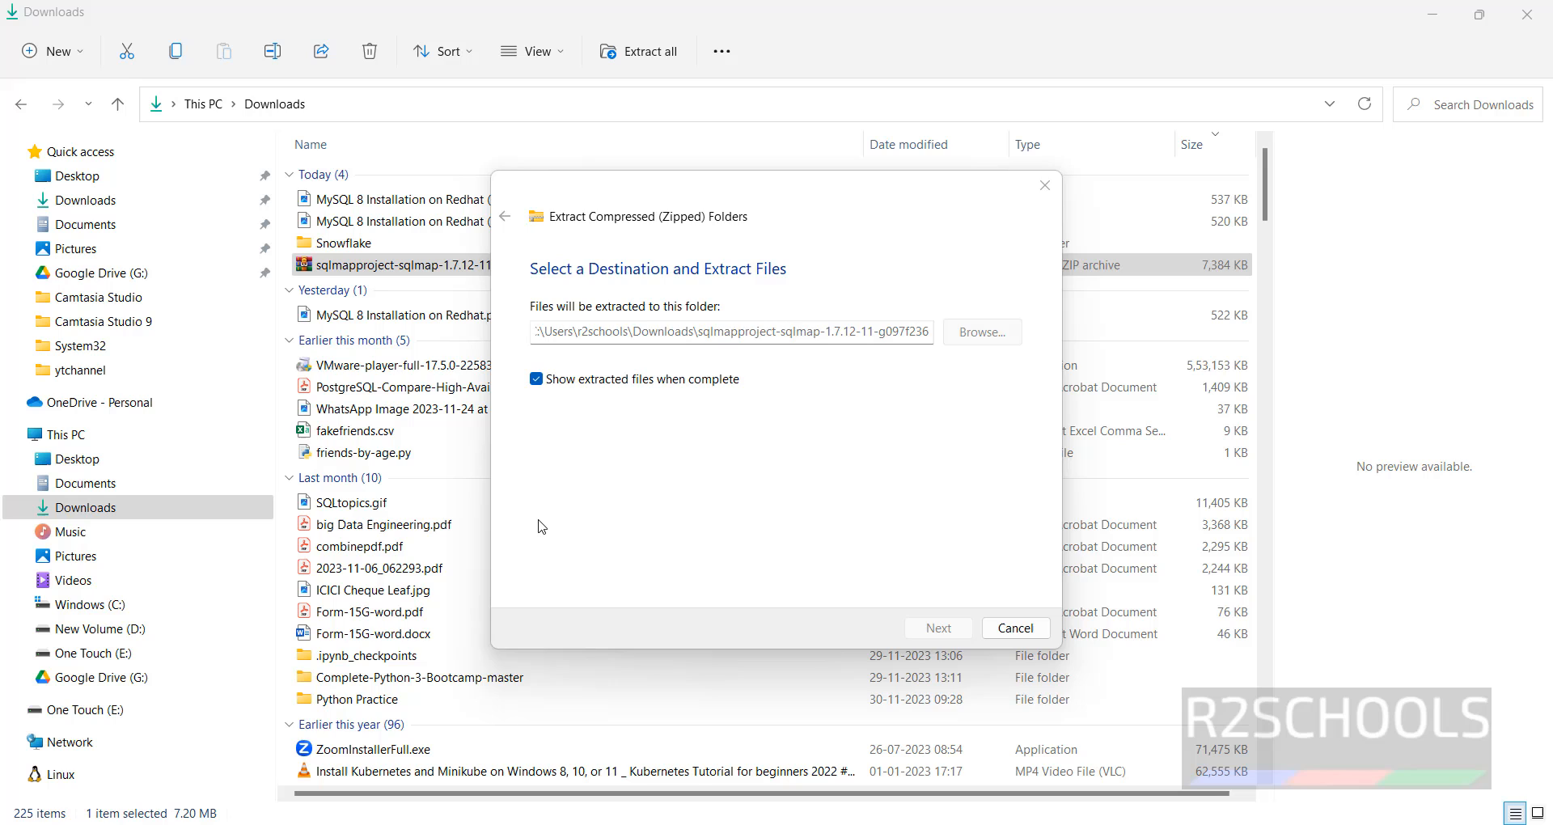
{"action": "left_click", "coordinate": [936, 627]}
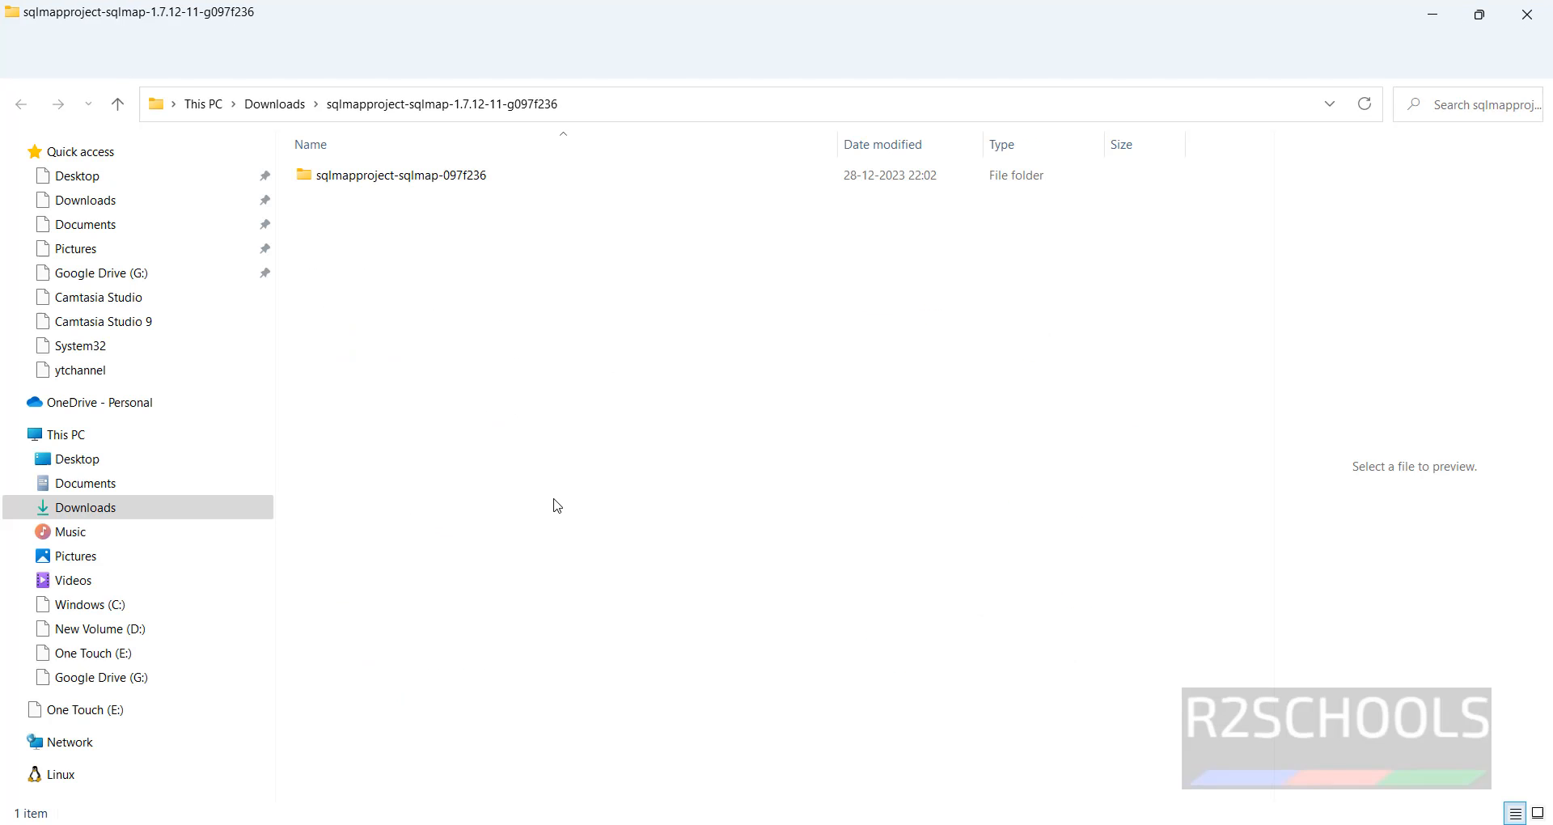
Step: Move the sqlmapproject-sqlmap-097f236 folder into C:\Program Files with administrator permission
{"action": "left_click", "coordinate": [401, 175]}
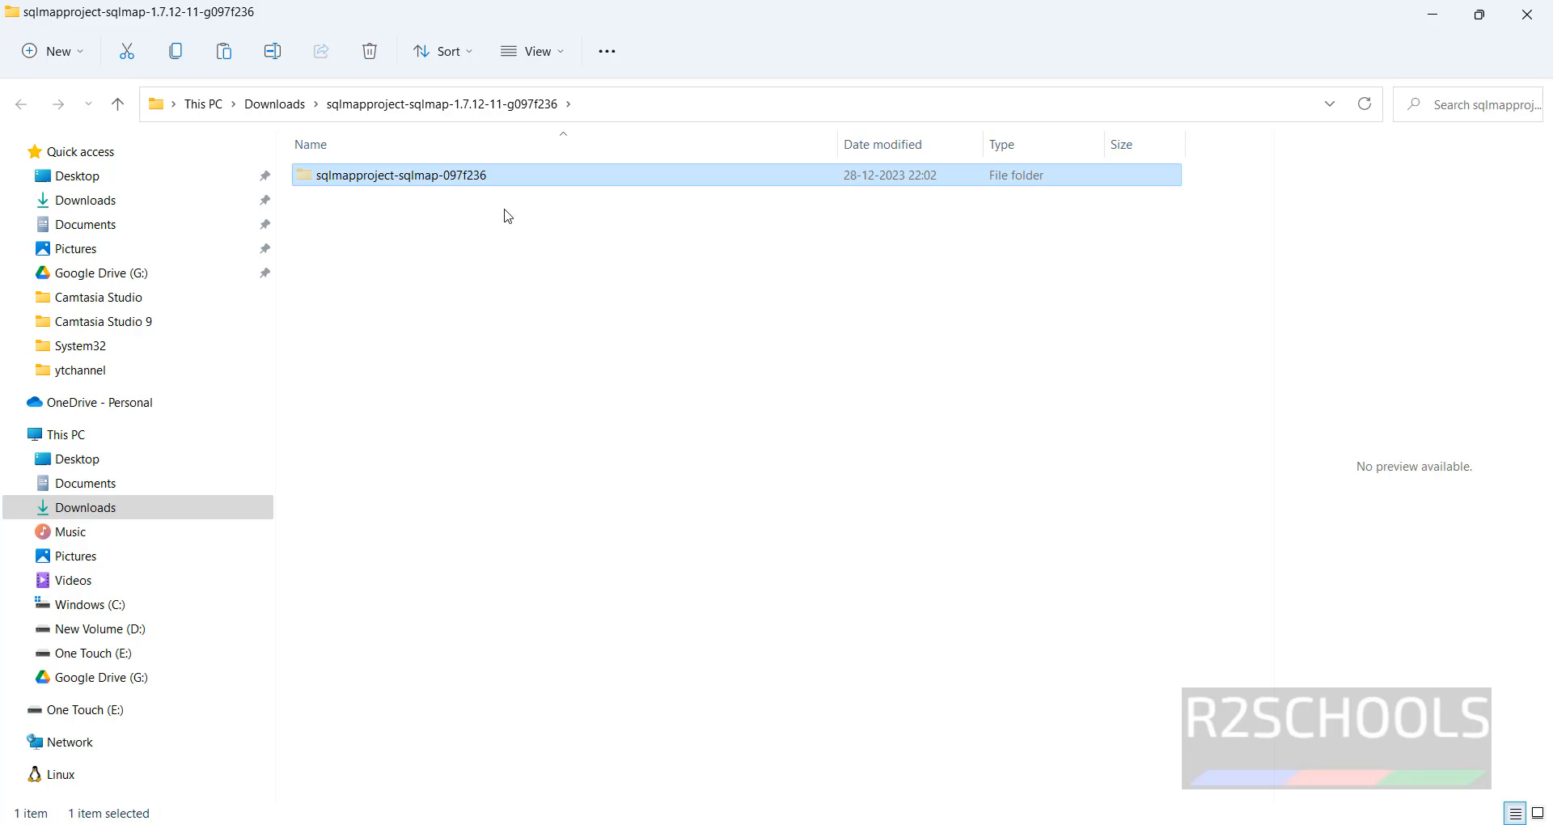
{"action": "left_click", "coordinate": [87, 603]}
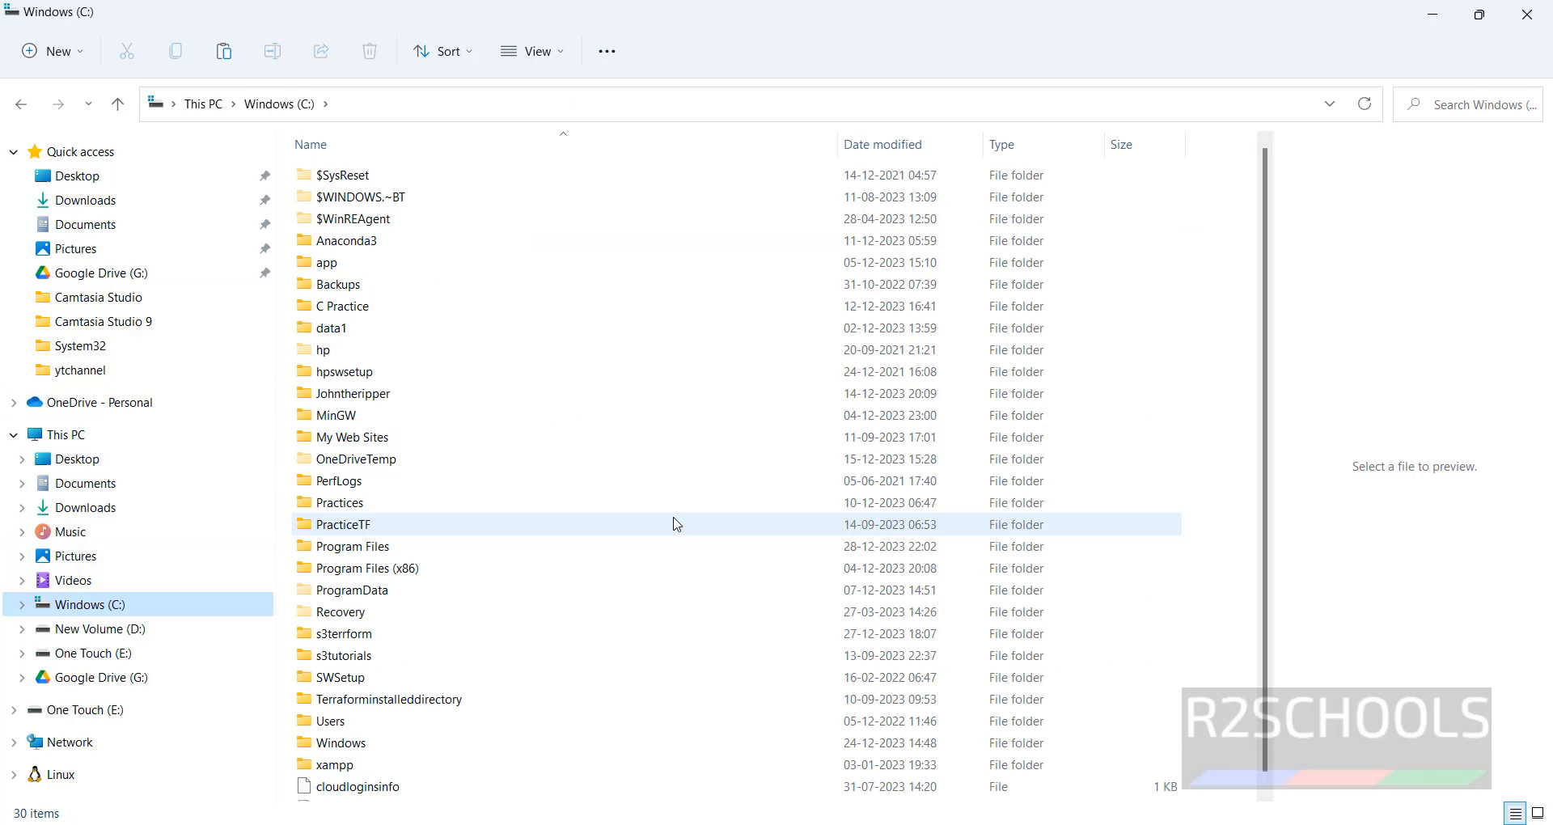
{"action": "double_click", "coordinate": [353, 545]}
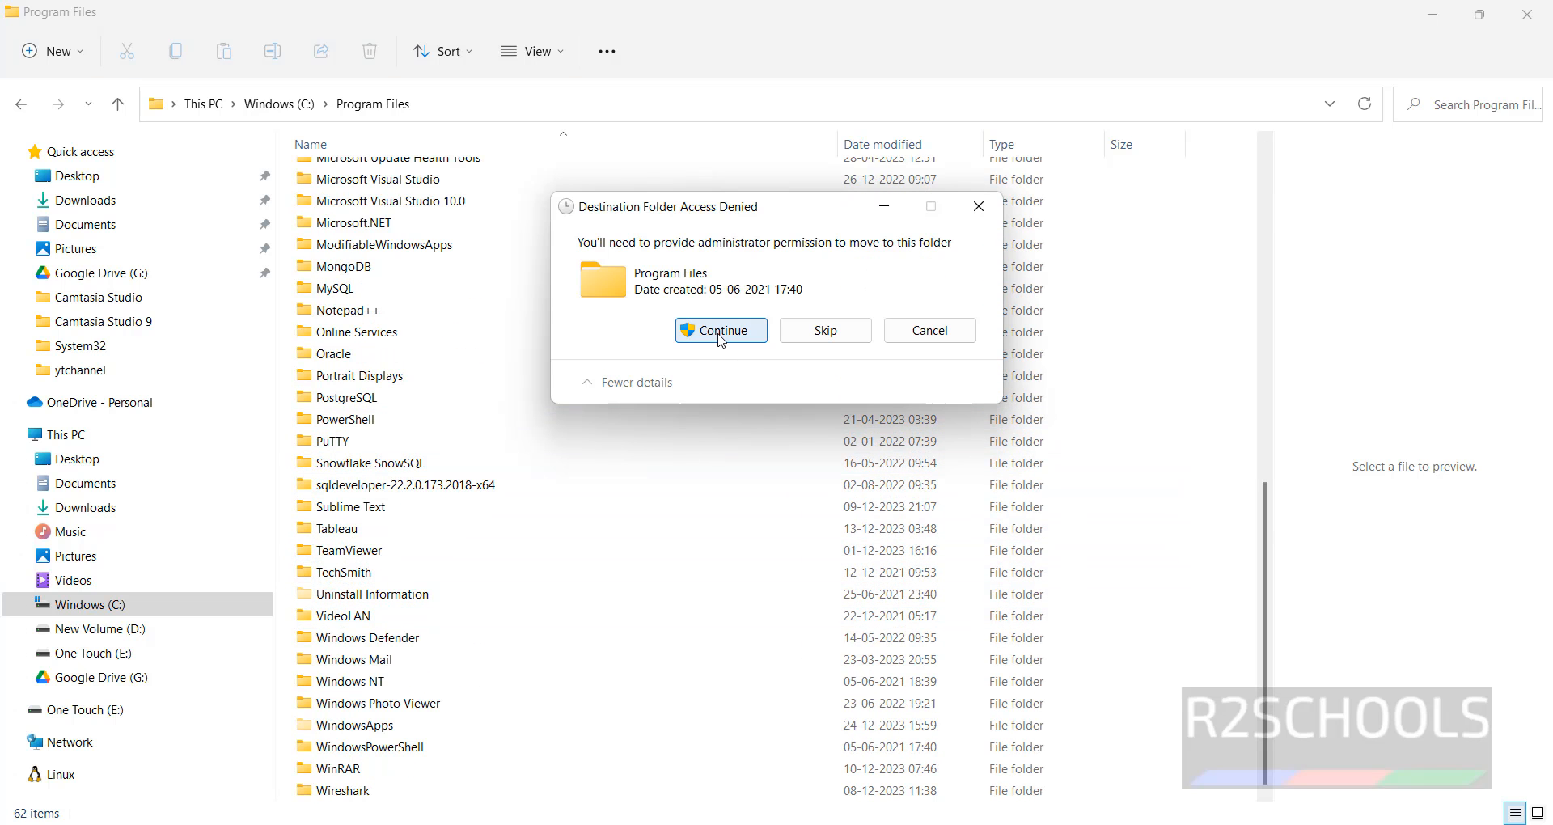
{"action": "left_click", "coordinate": [720, 330]}
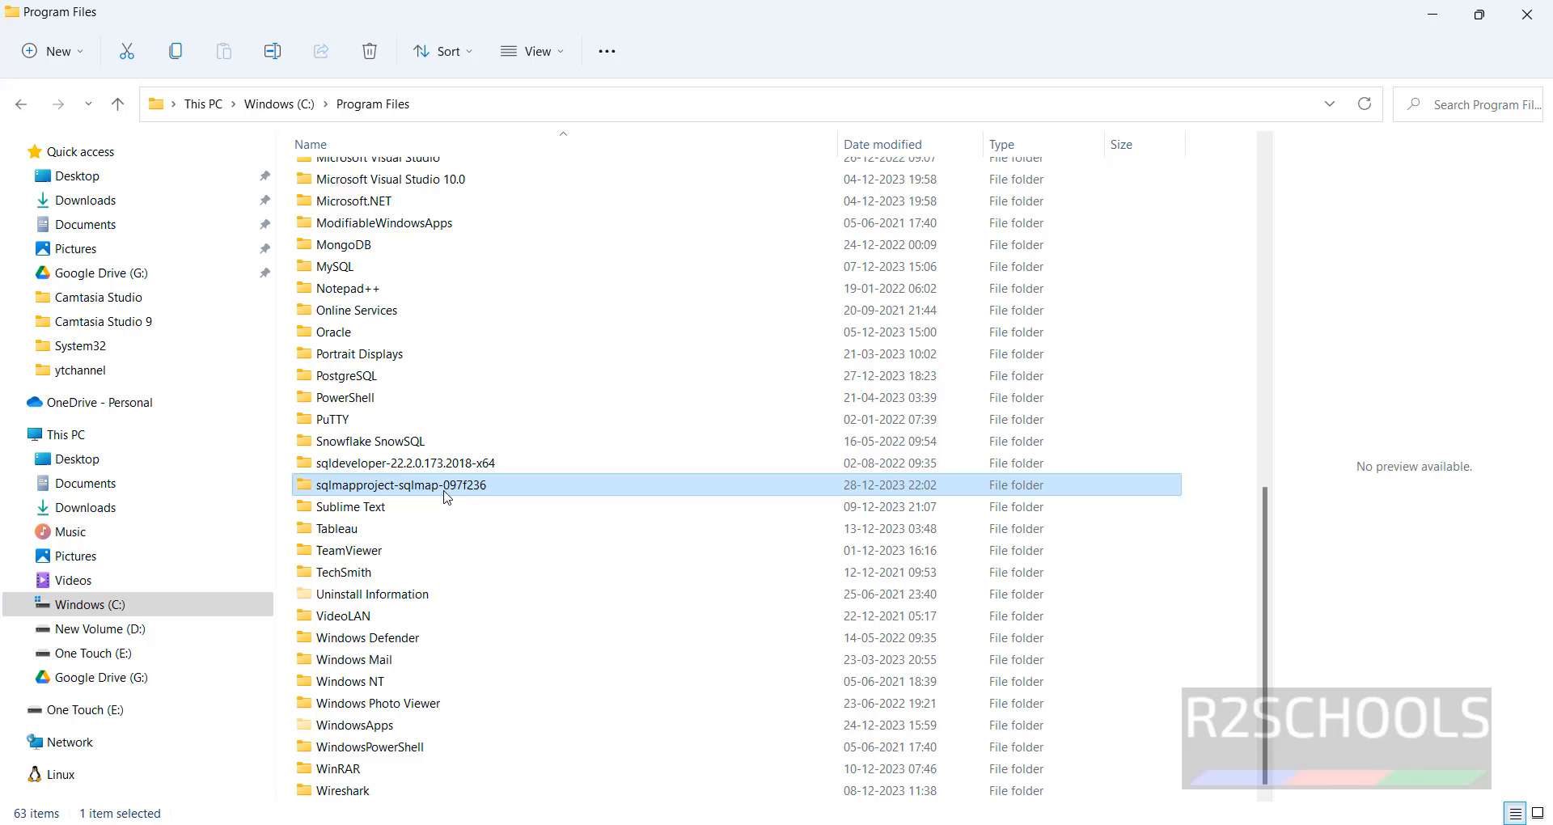
{"action": "mouse_move", "coordinate": [387, 494]}
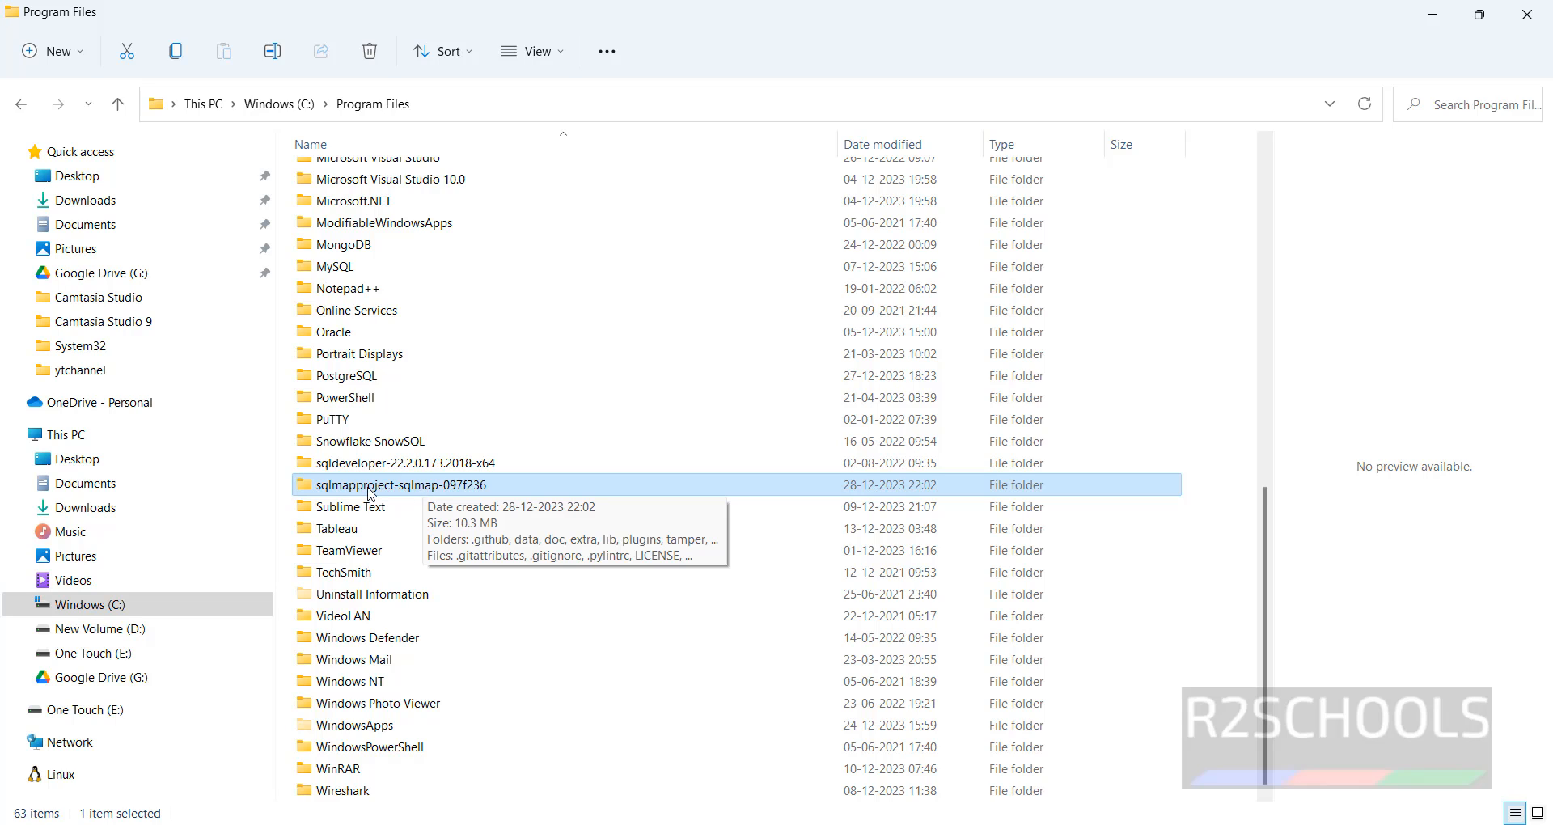
Step: Run python sqlmap.py in a Command Prompt inside the sqlmap folder, showing its banner and usage error
{"action": "double_click", "coordinate": [403, 483]}
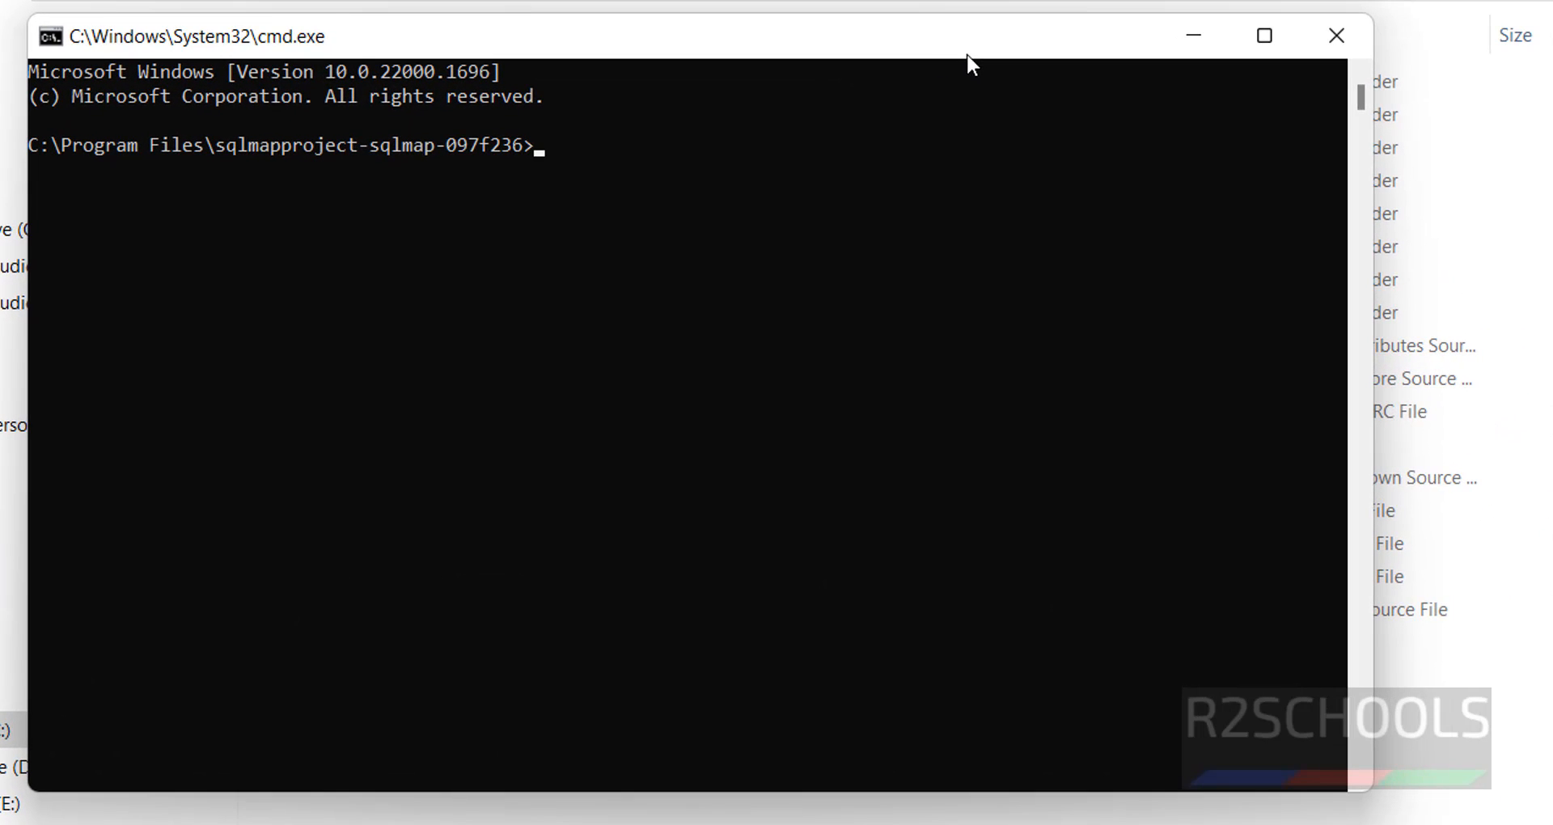
{"action": "type", "text": "python"}
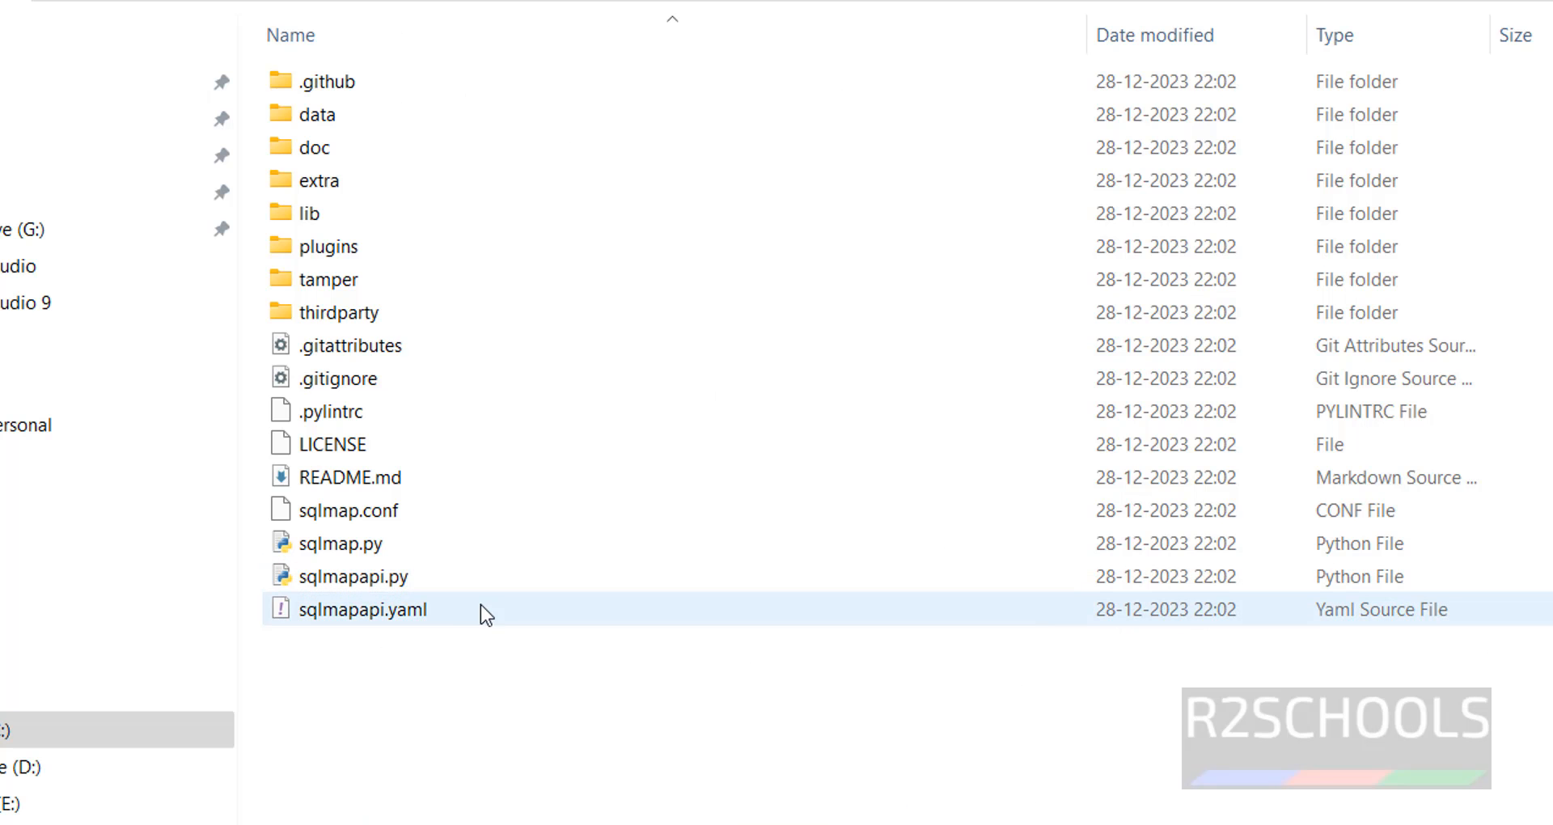
{"action": "left_click", "coordinate": [347, 543]}
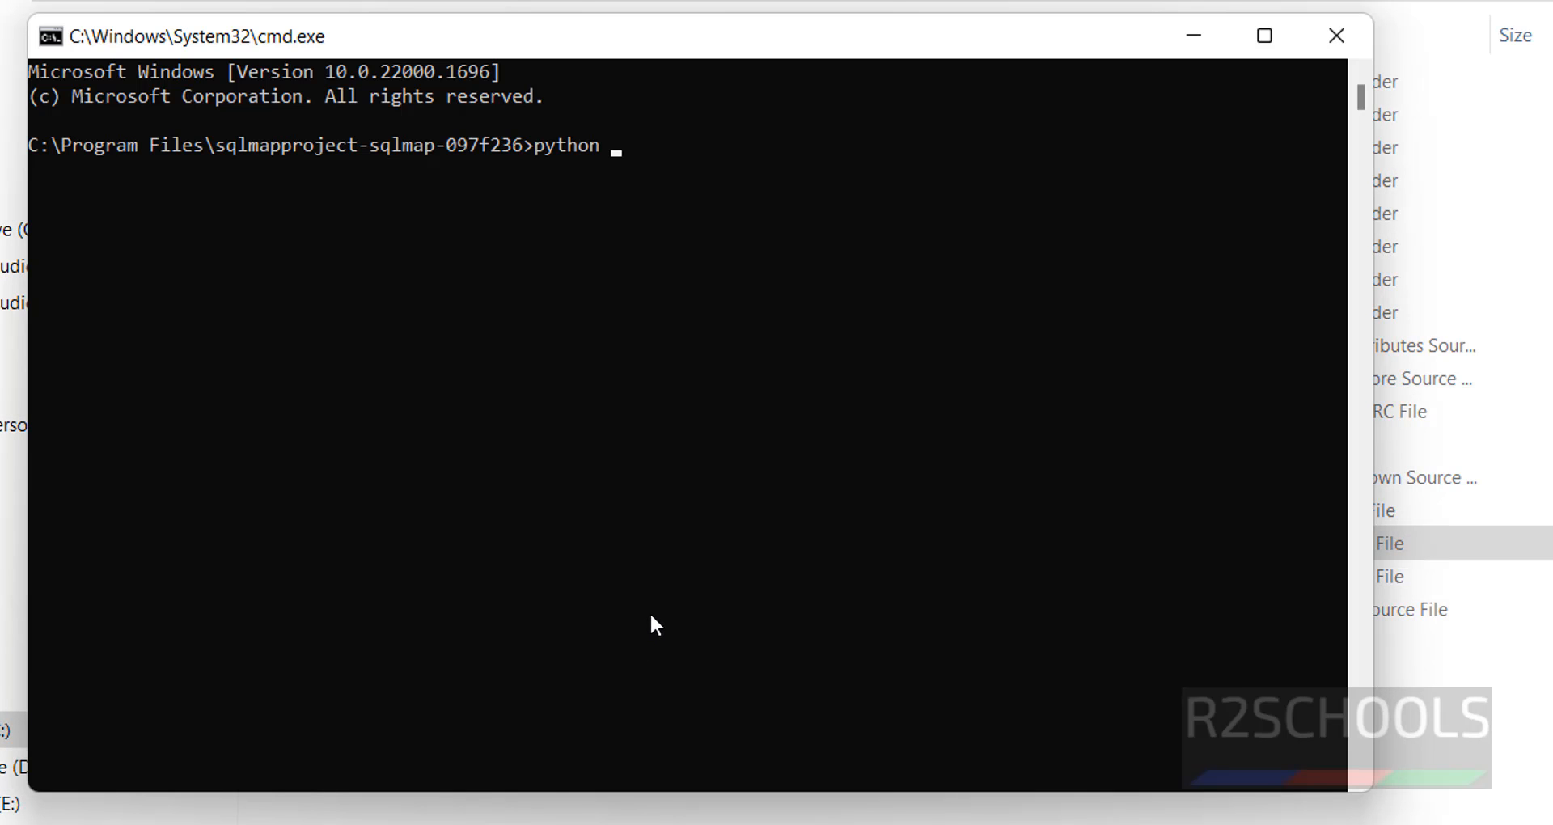
{"action": "type", "text": "sqlmap."}
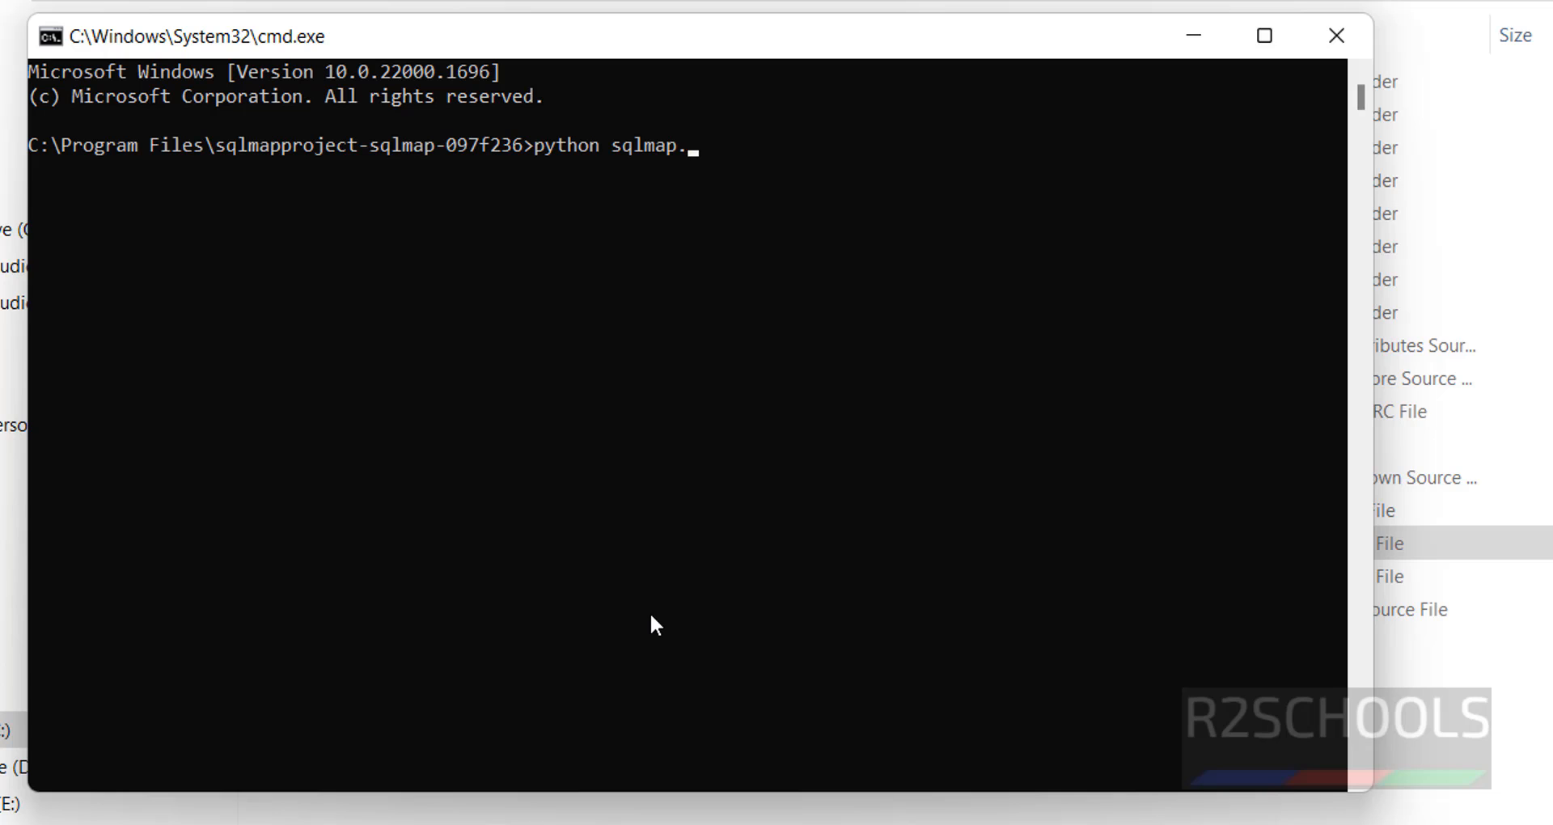
{"action": "type", "text": ".py"}
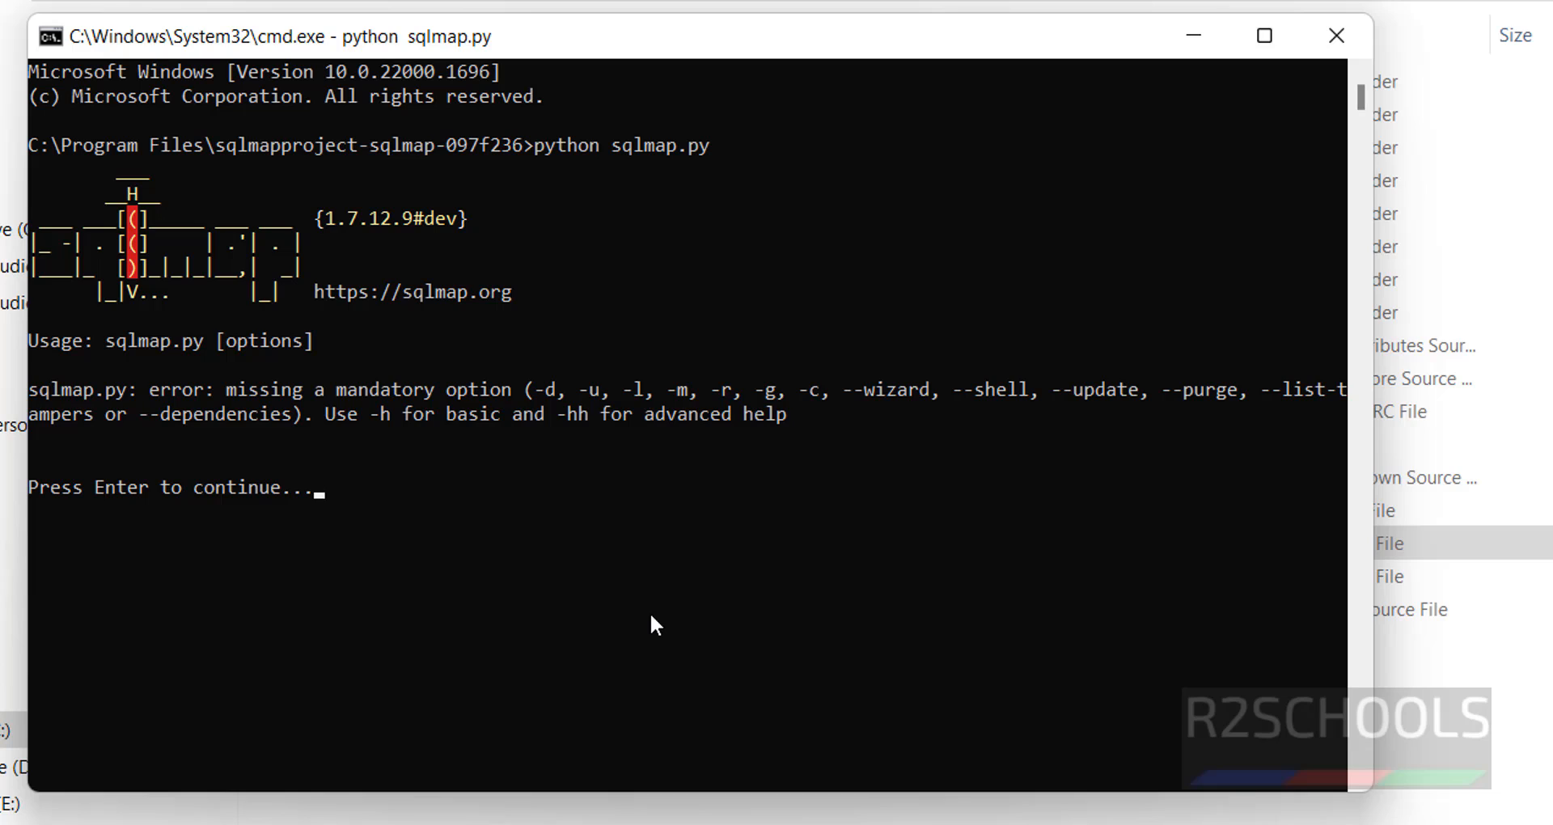
{"action": "mouse_move", "coordinate": [624, 588]}
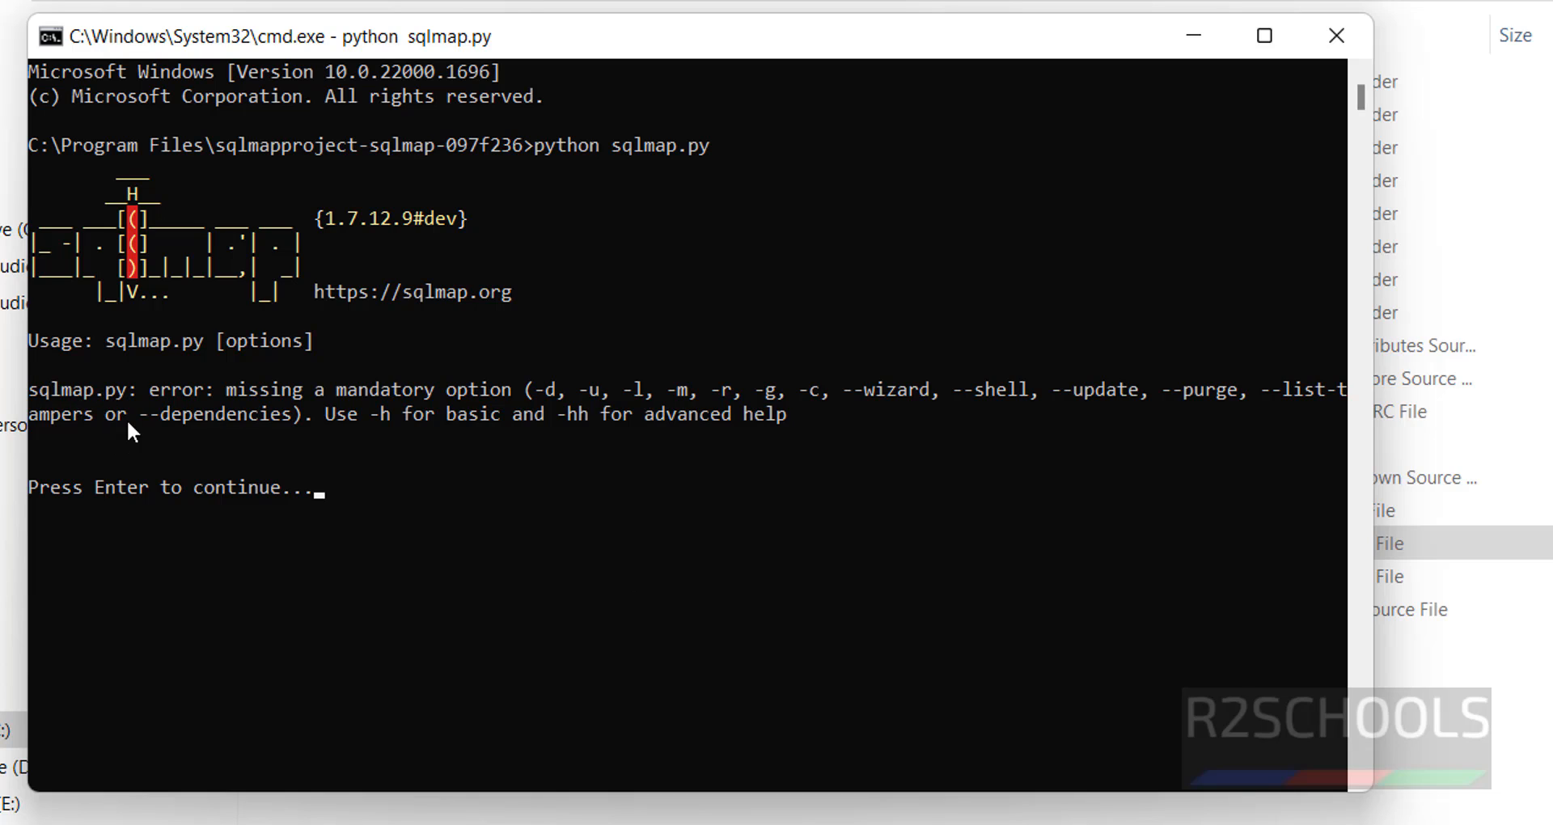
{"action": "mouse_move", "coordinate": [700, 506]}
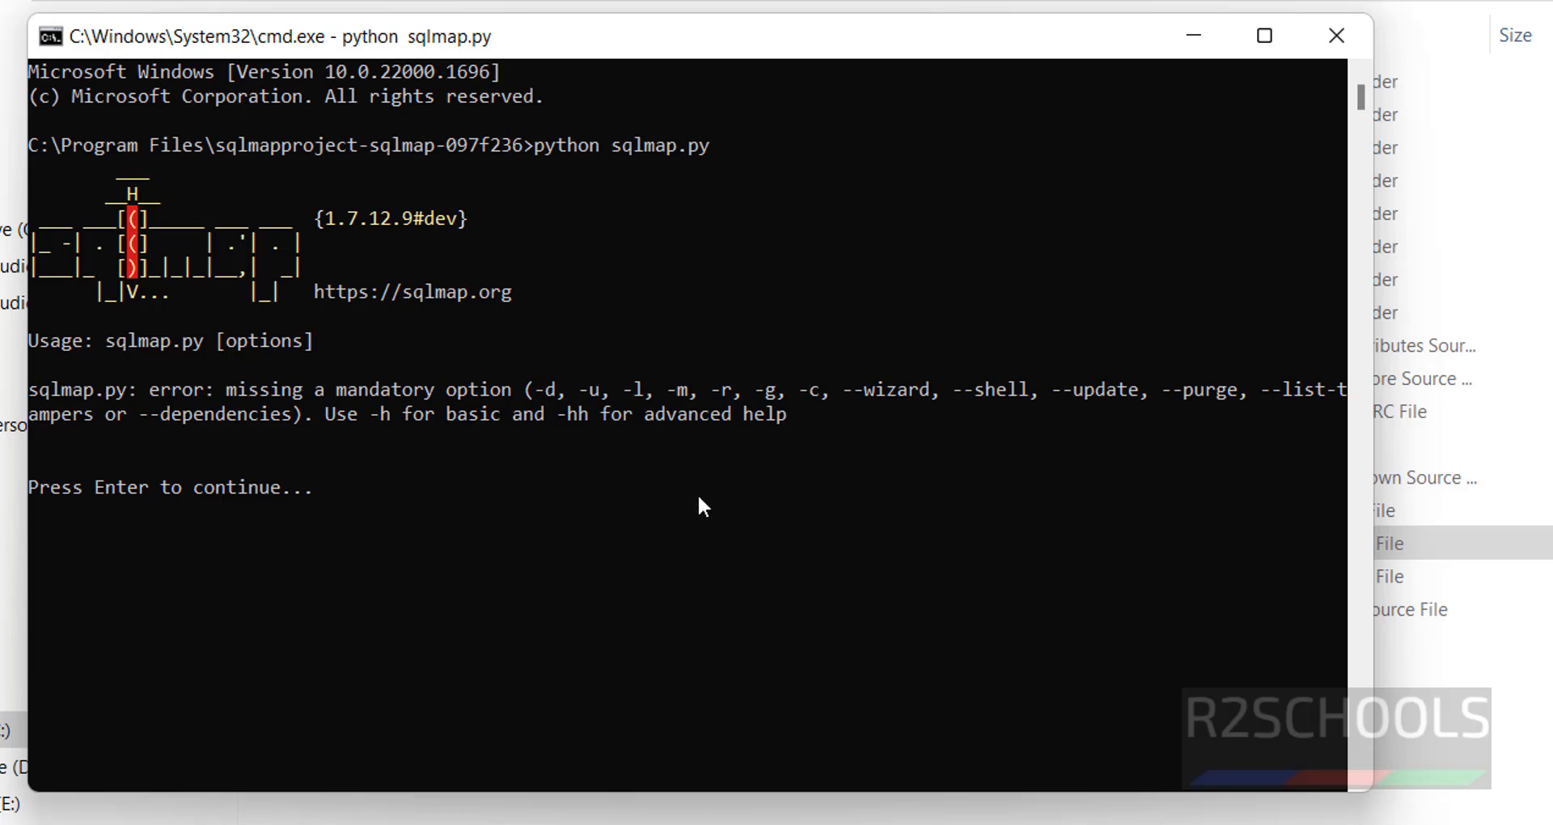
{"action": "mouse_move", "coordinate": [267, 537]}
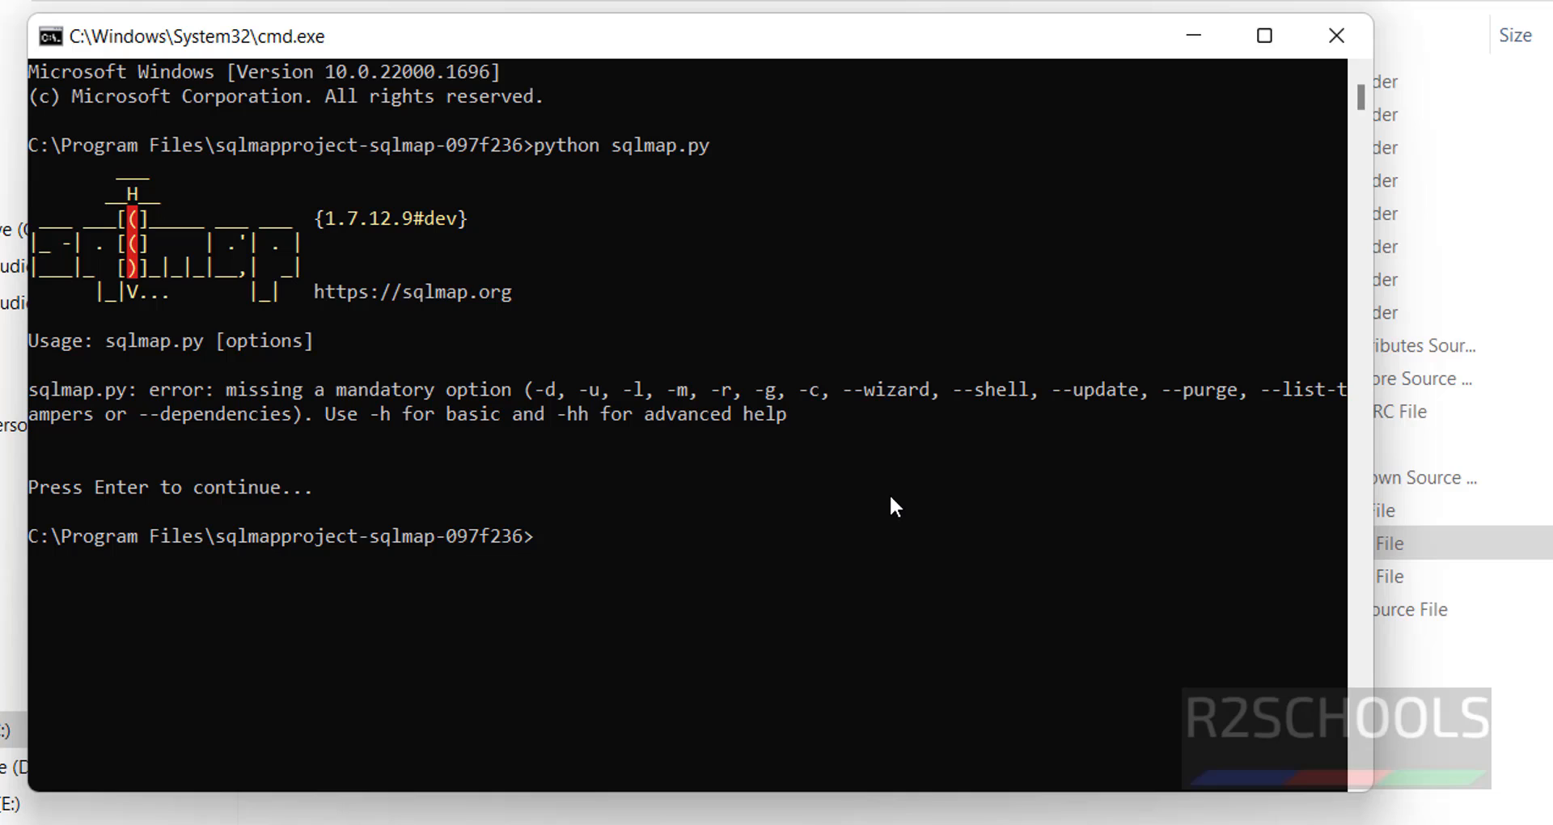
{"action": "mouse_move", "coordinate": [811, 577]}
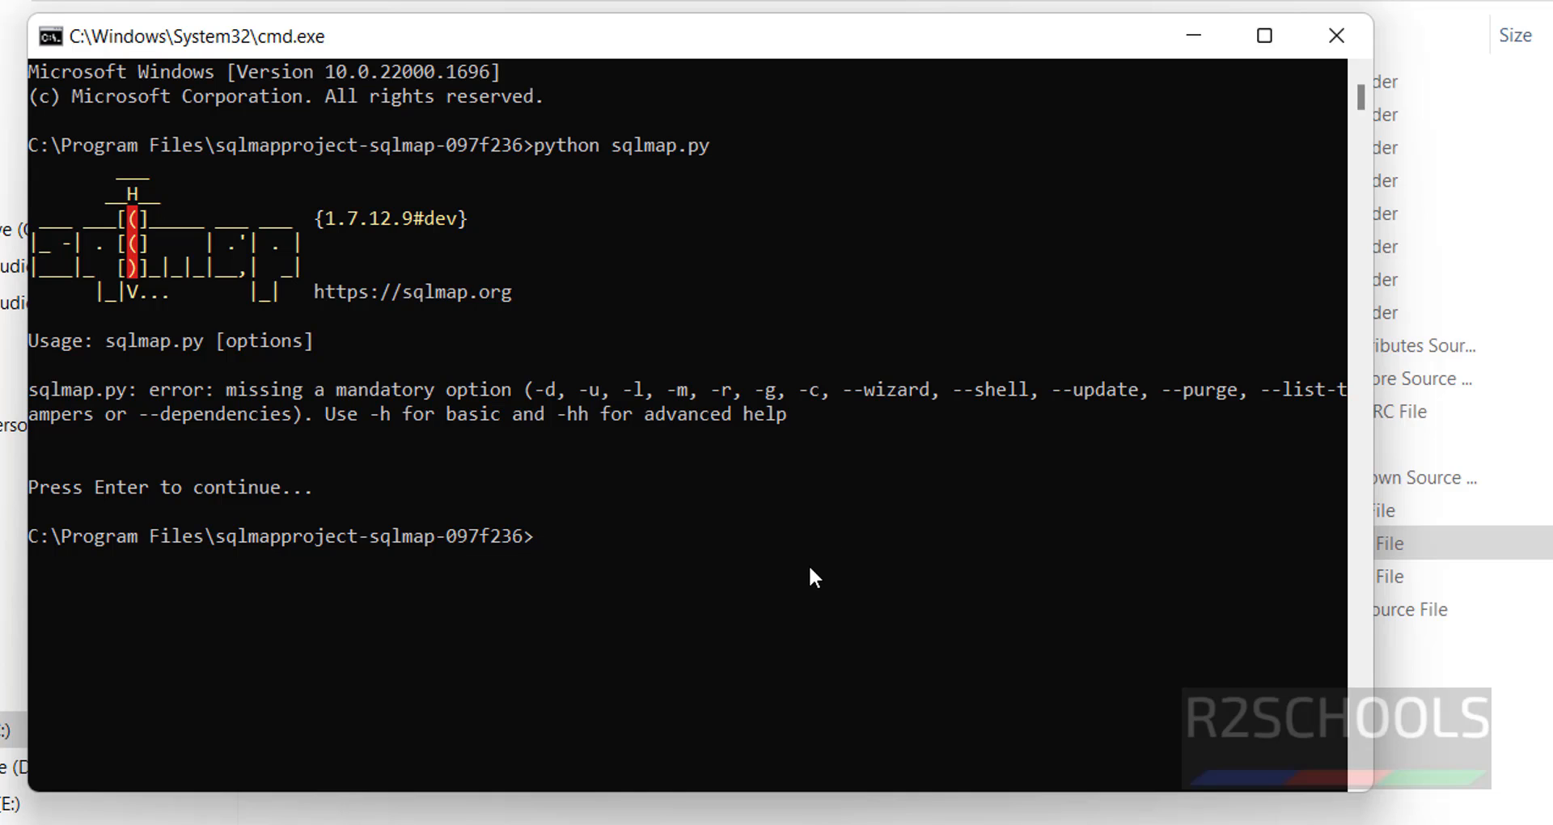